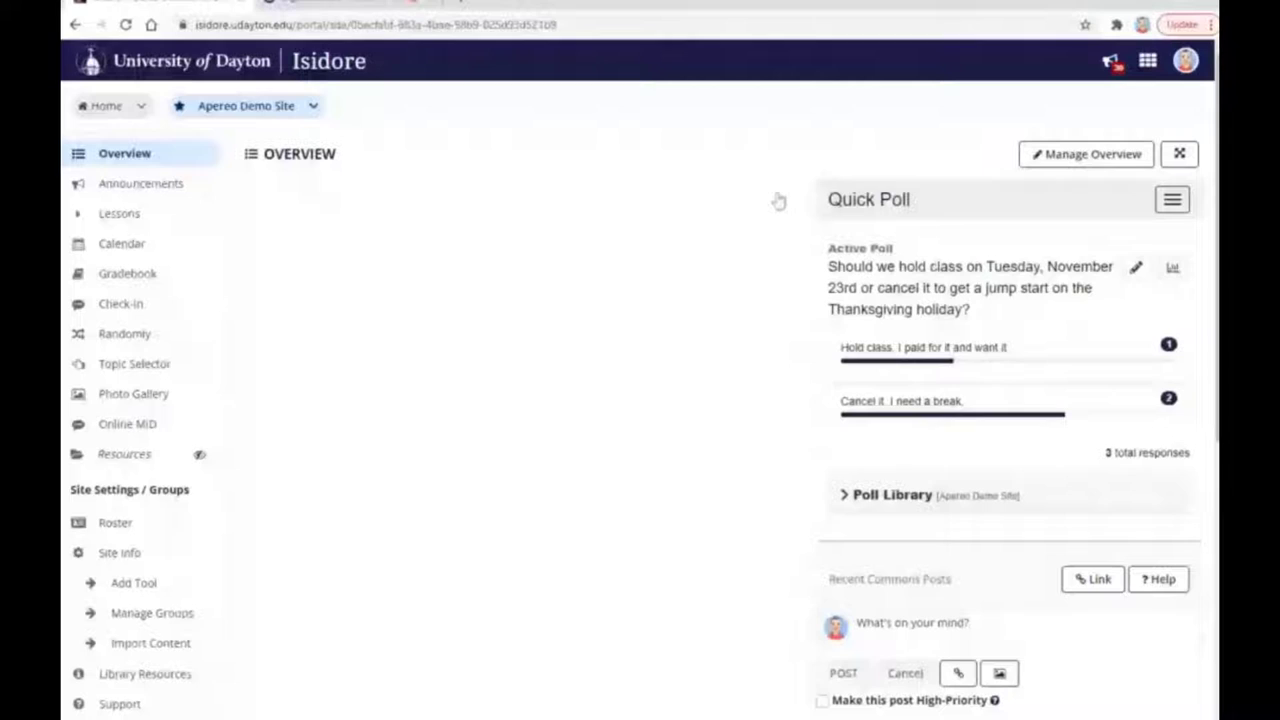
# Open the PHY 101 homepage information form and view its course description section
pyautogui.click(1085, 154)
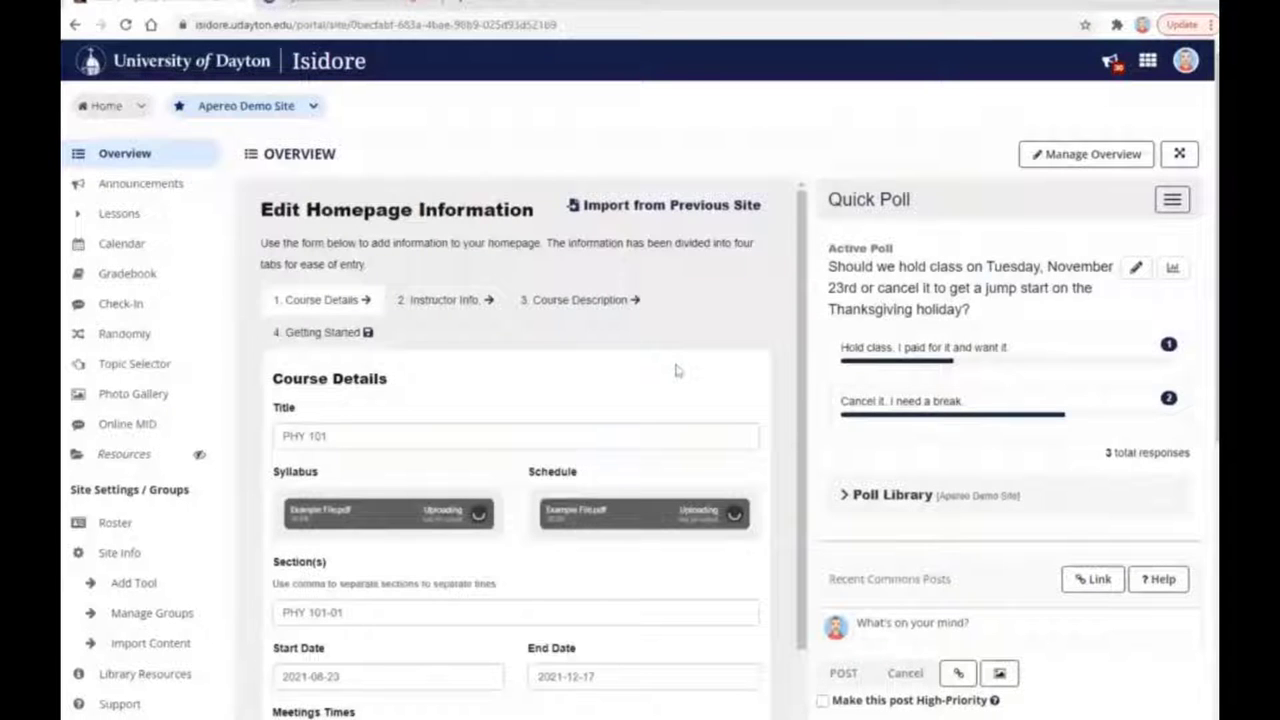
pyautogui.scroll(-3)
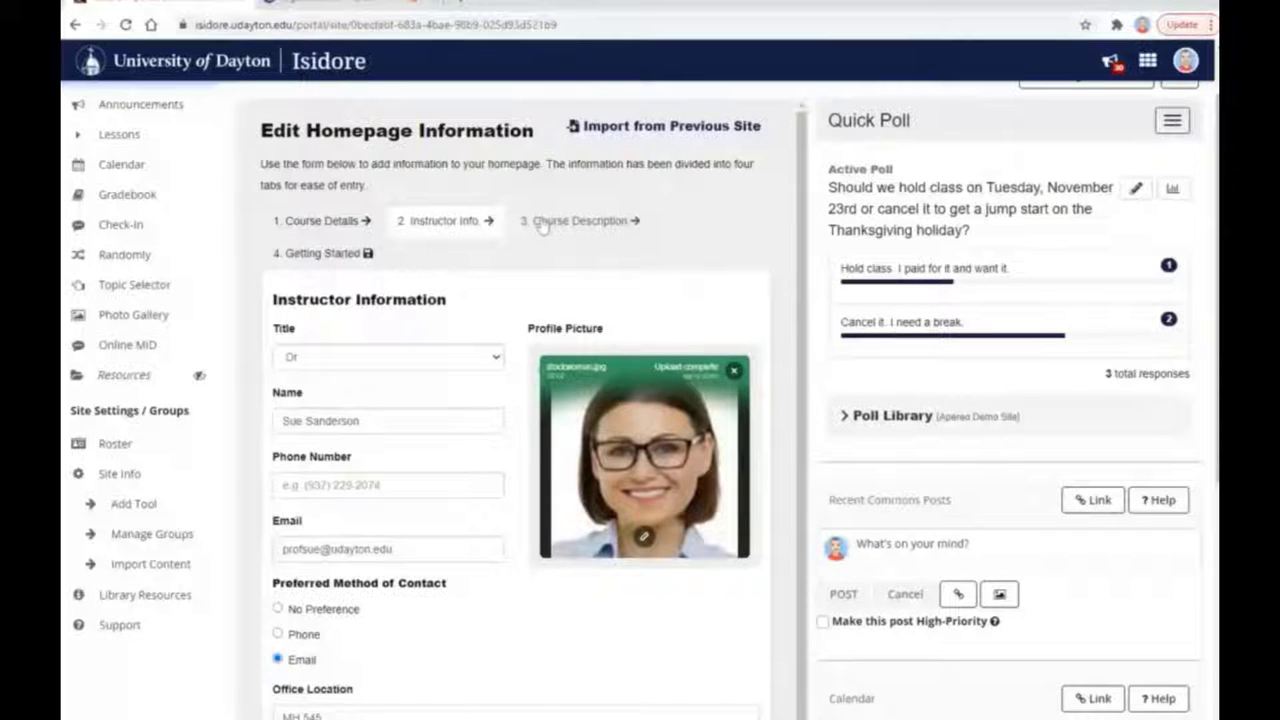
pyautogui.click(580, 220)
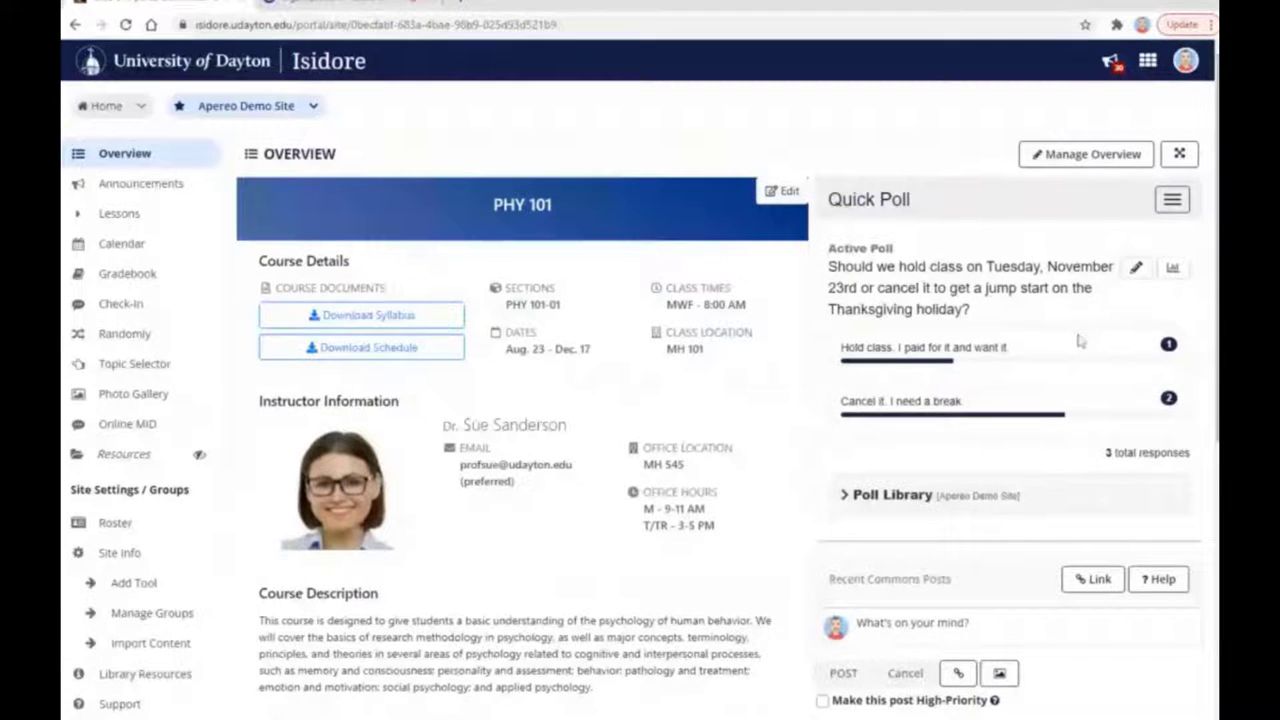
pyautogui.moveTo(1078, 308)
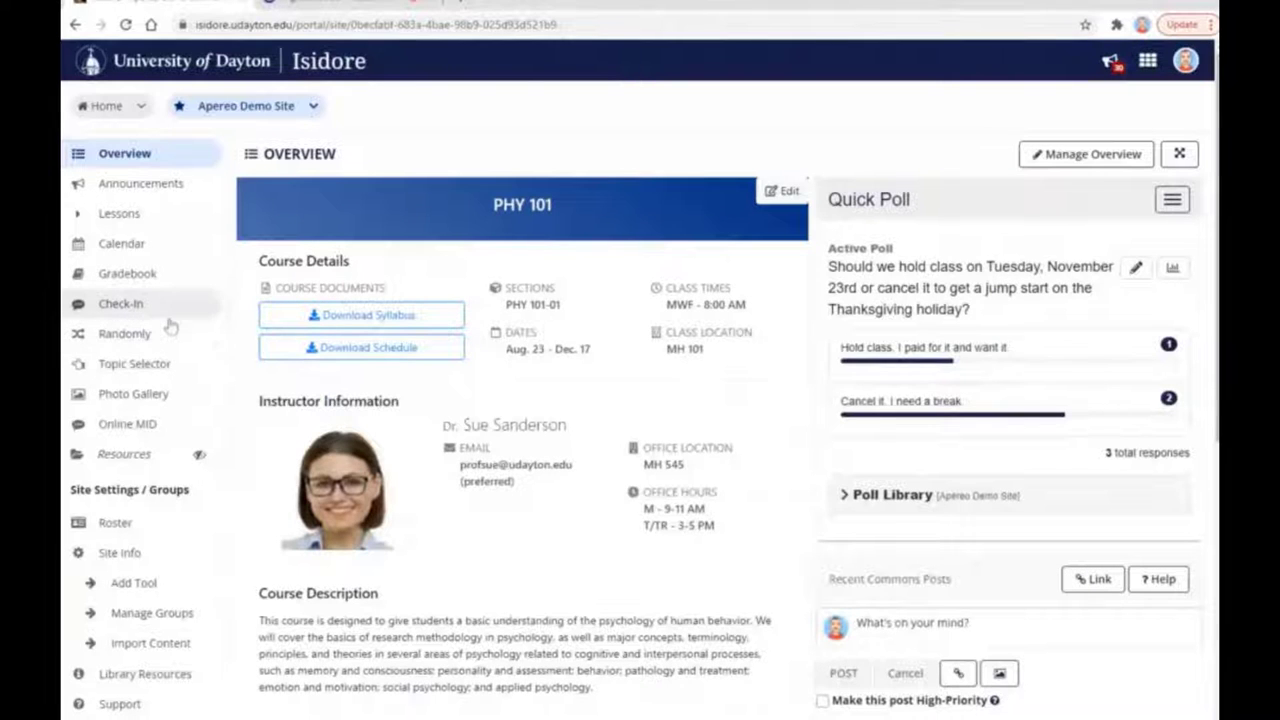
# Browse the Topic Selector and Photo Gallery tools
pyautogui.click(134, 363)
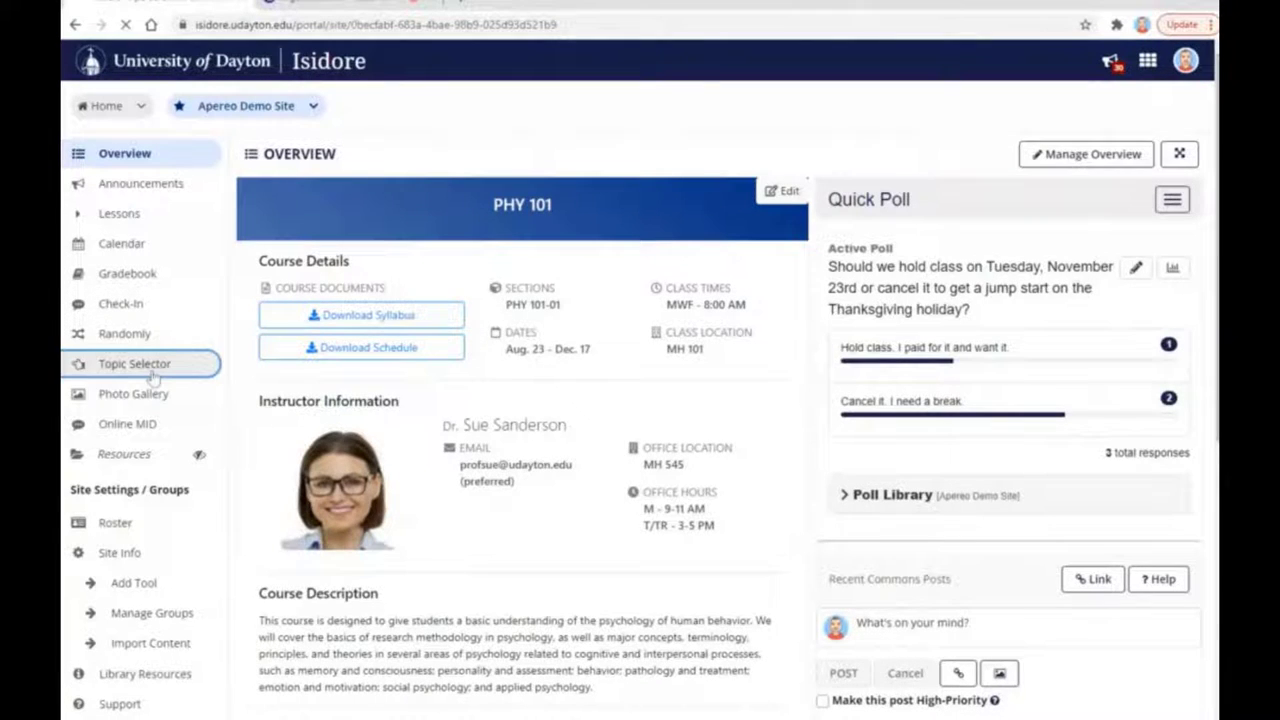
pyautogui.click(136, 363)
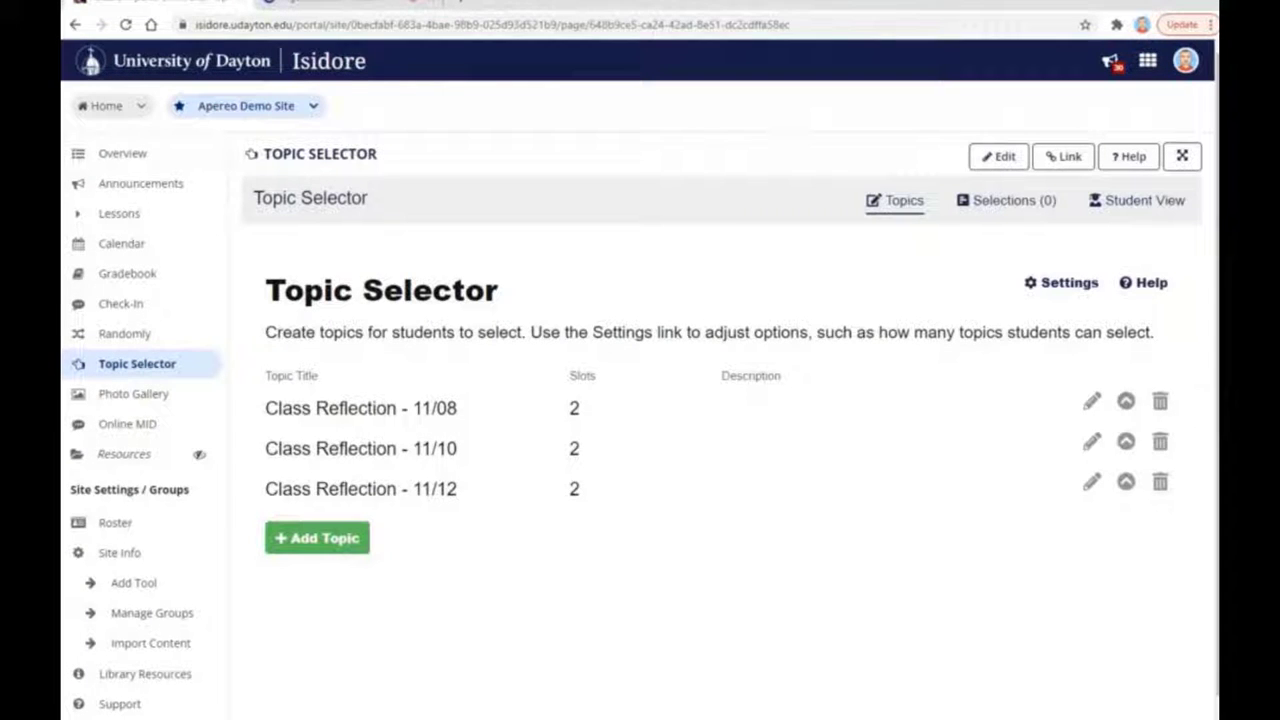
pyautogui.click(135, 393)
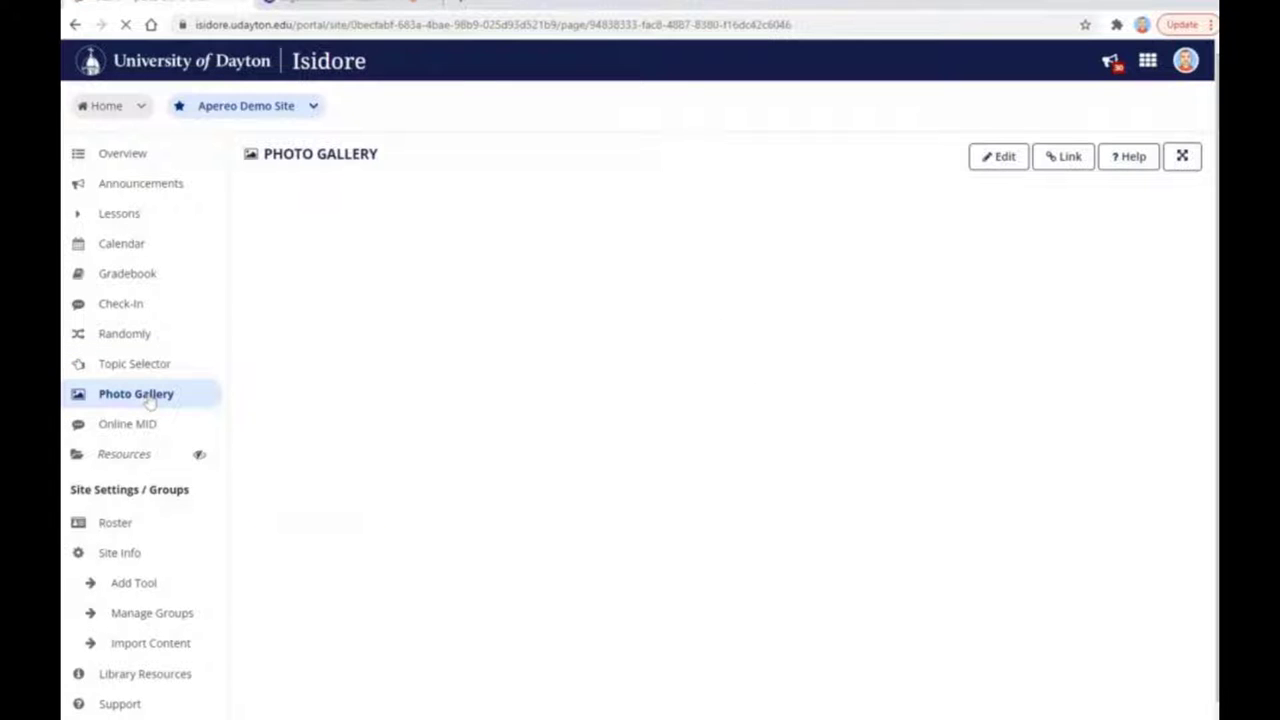
pyautogui.click(136, 393)
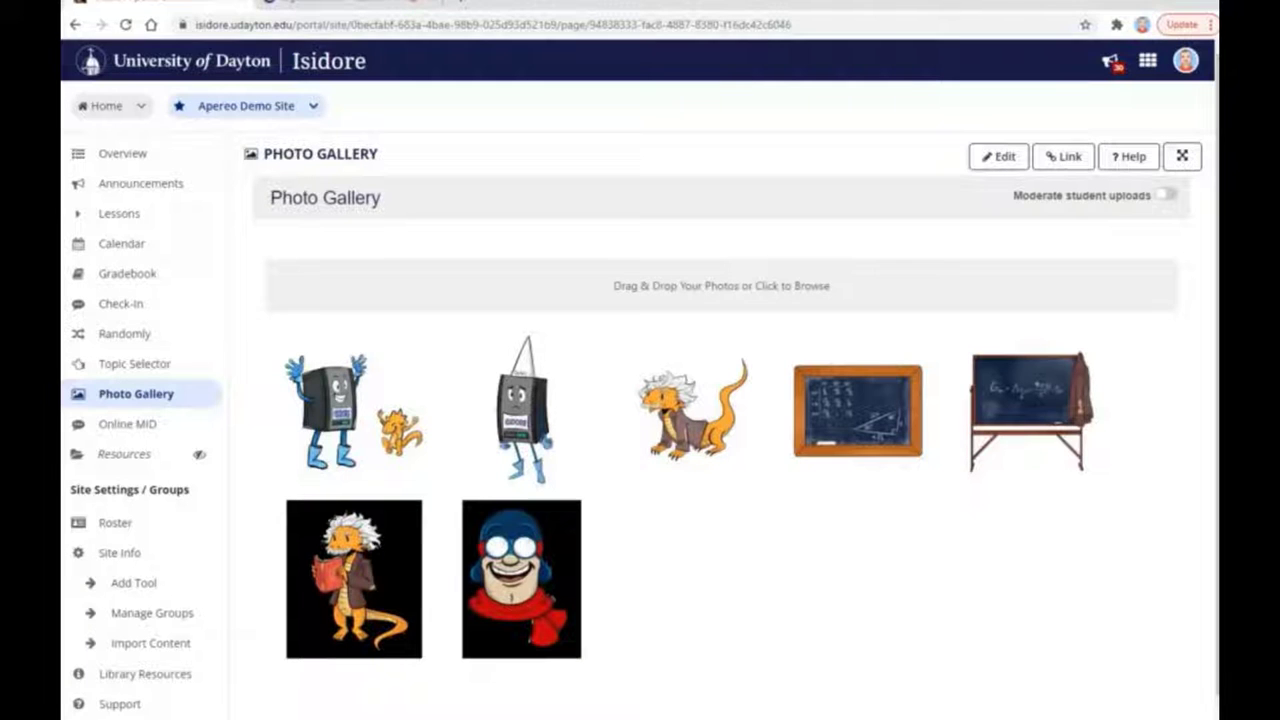
pyautogui.moveTo(119, 213)
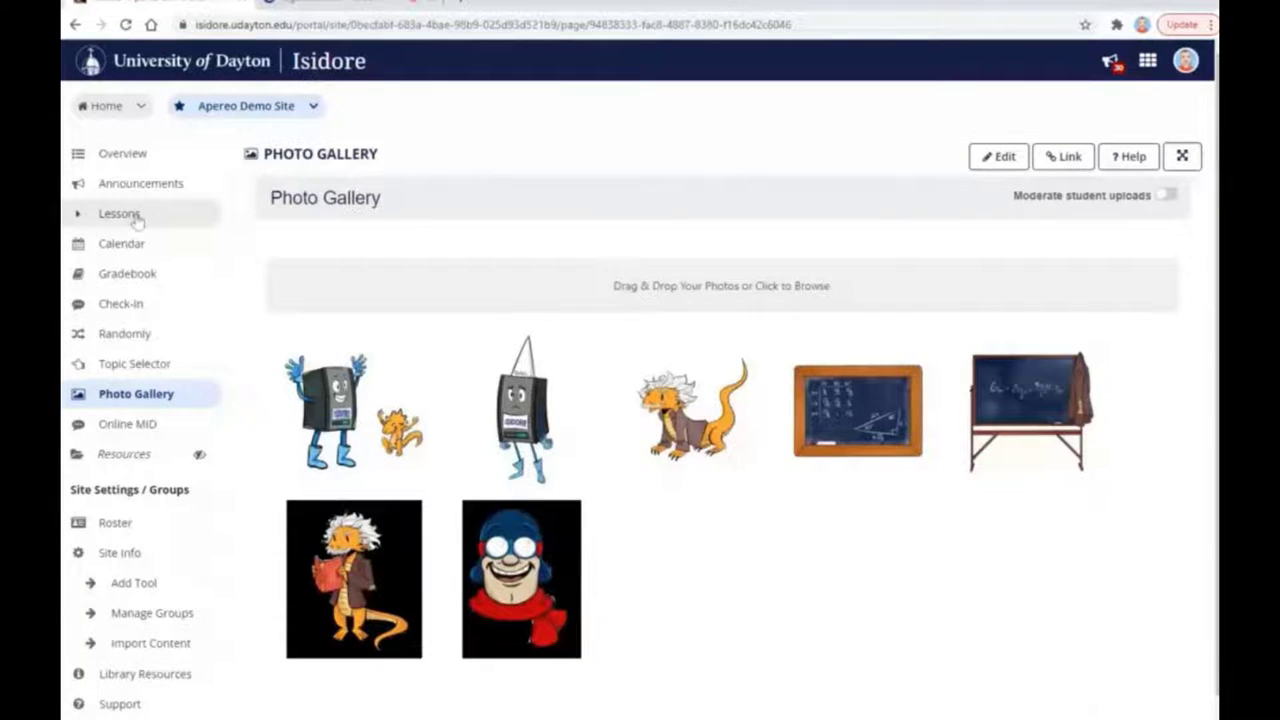
# Open the Week 1 lesson, close the learning apps catalog, and scroll to the quick poll
pyautogui.click(119, 213)
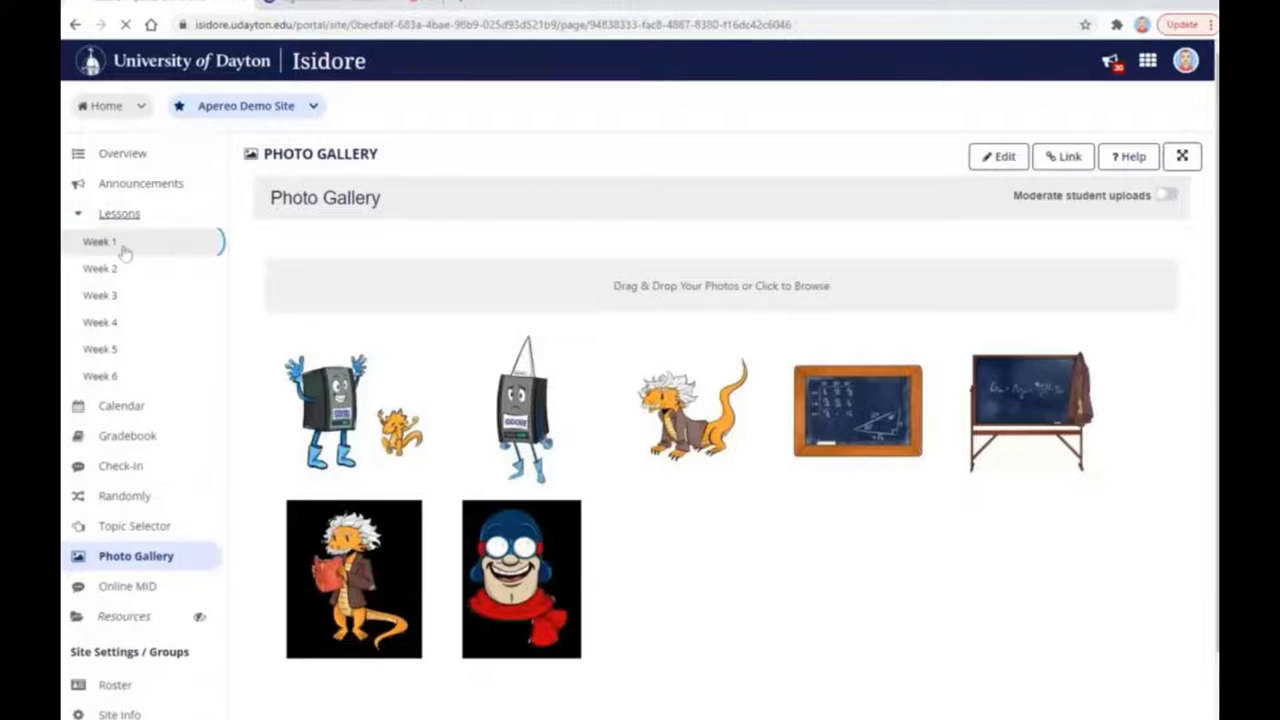
pyautogui.click(100, 241)
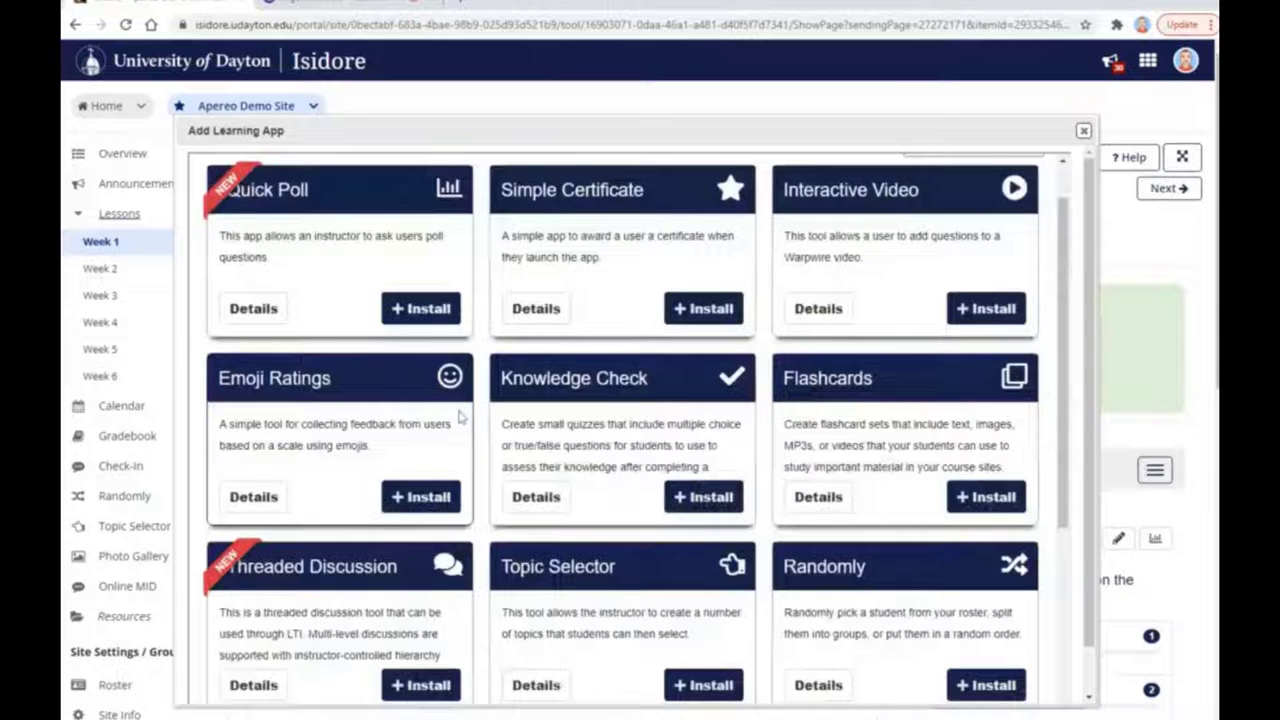
pyautogui.scroll(-3)
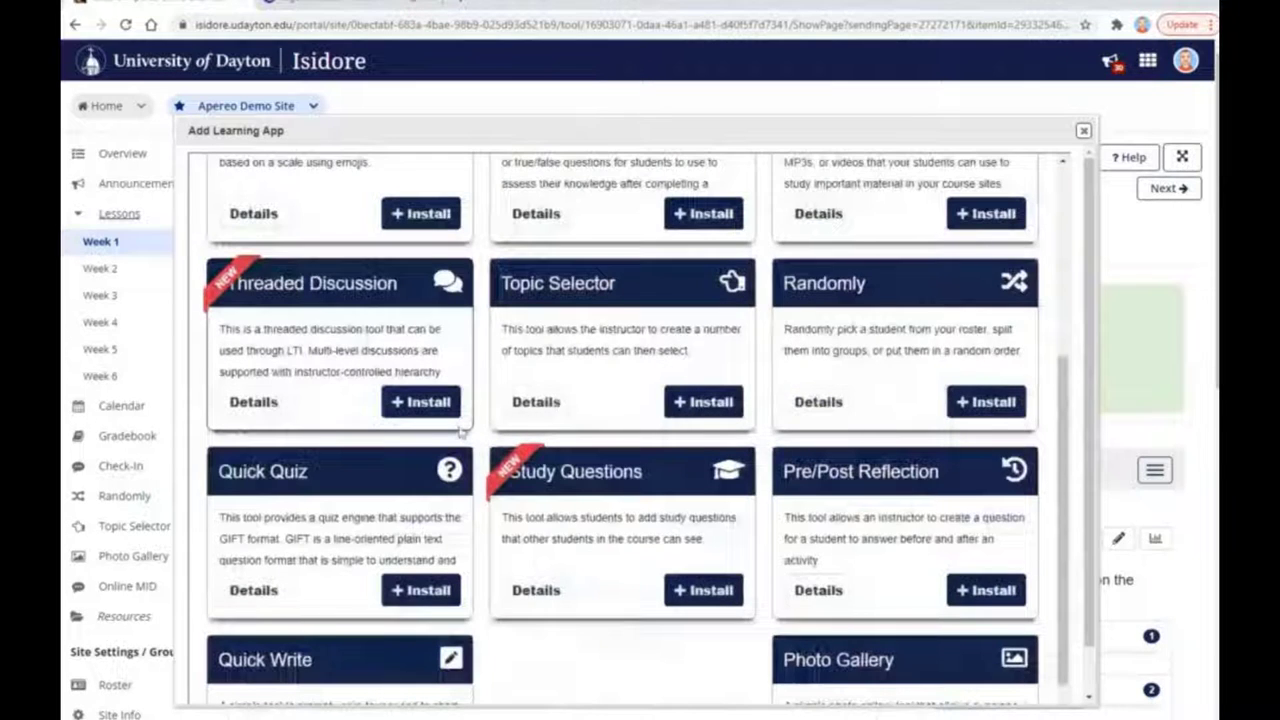
pyautogui.click(1083, 130)
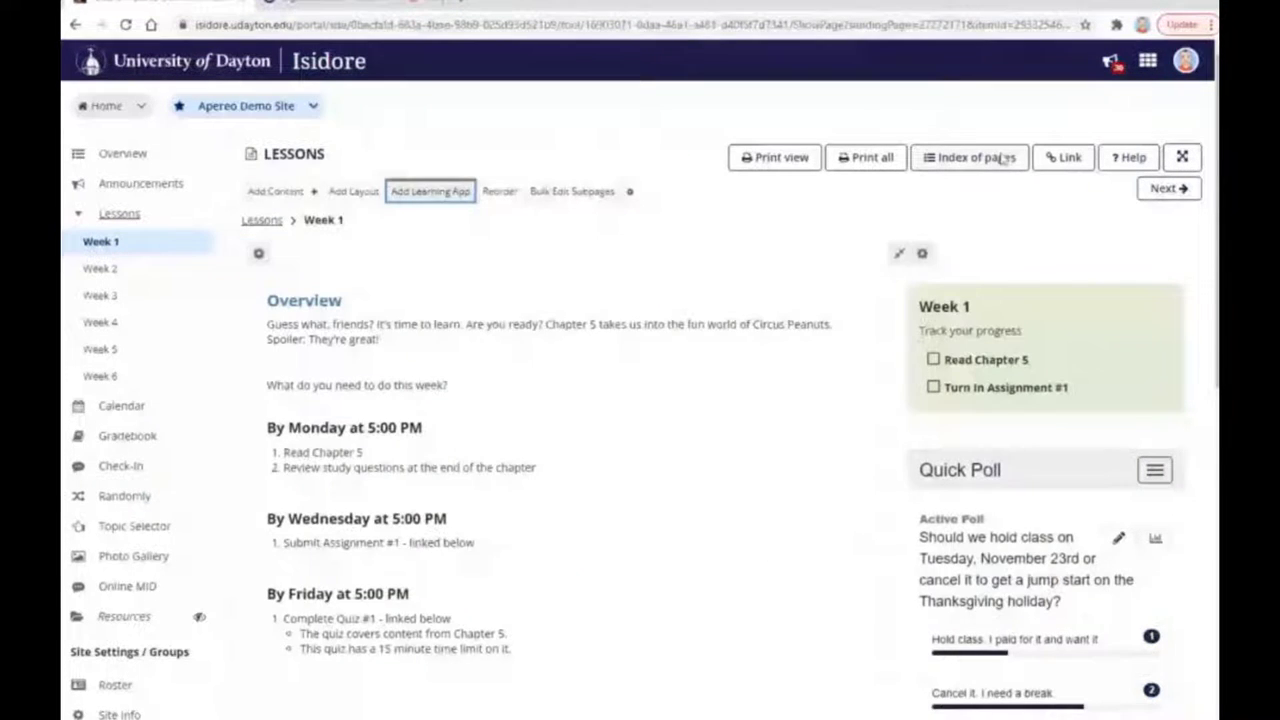
pyautogui.scroll(-3)
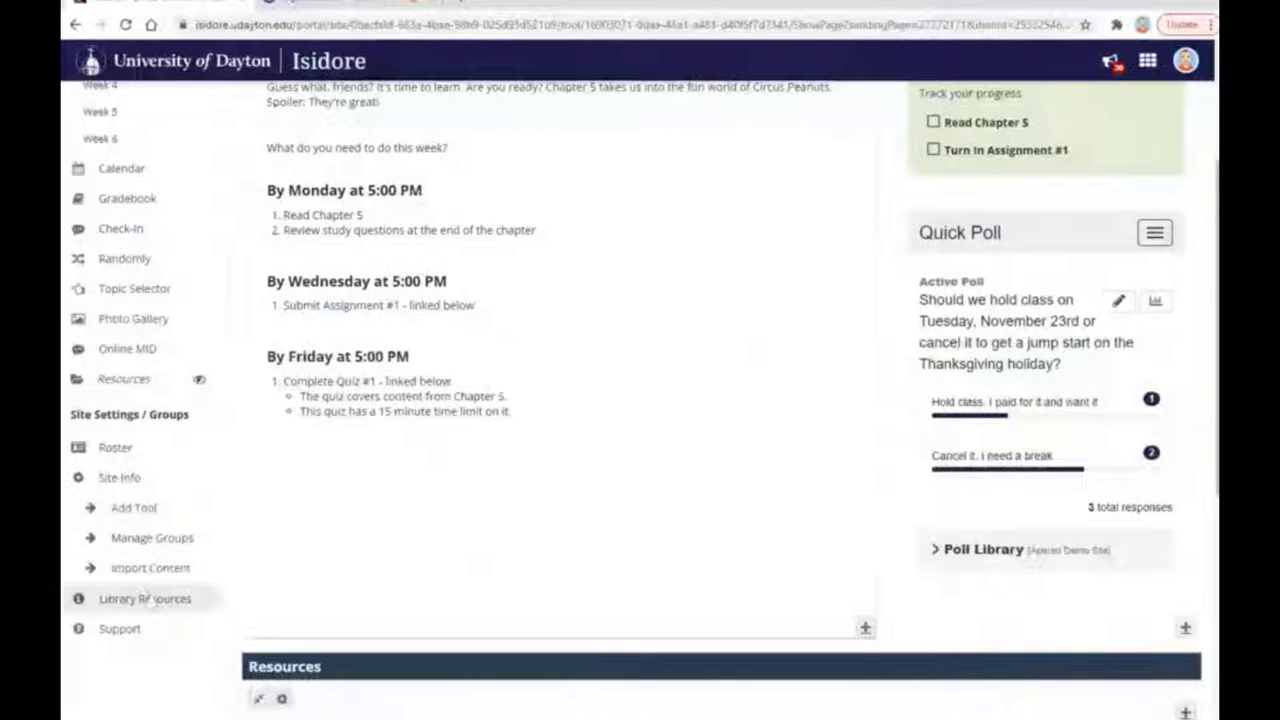
# Visit Library Resources, then switch to the personal Home site
pyautogui.click(144, 598)
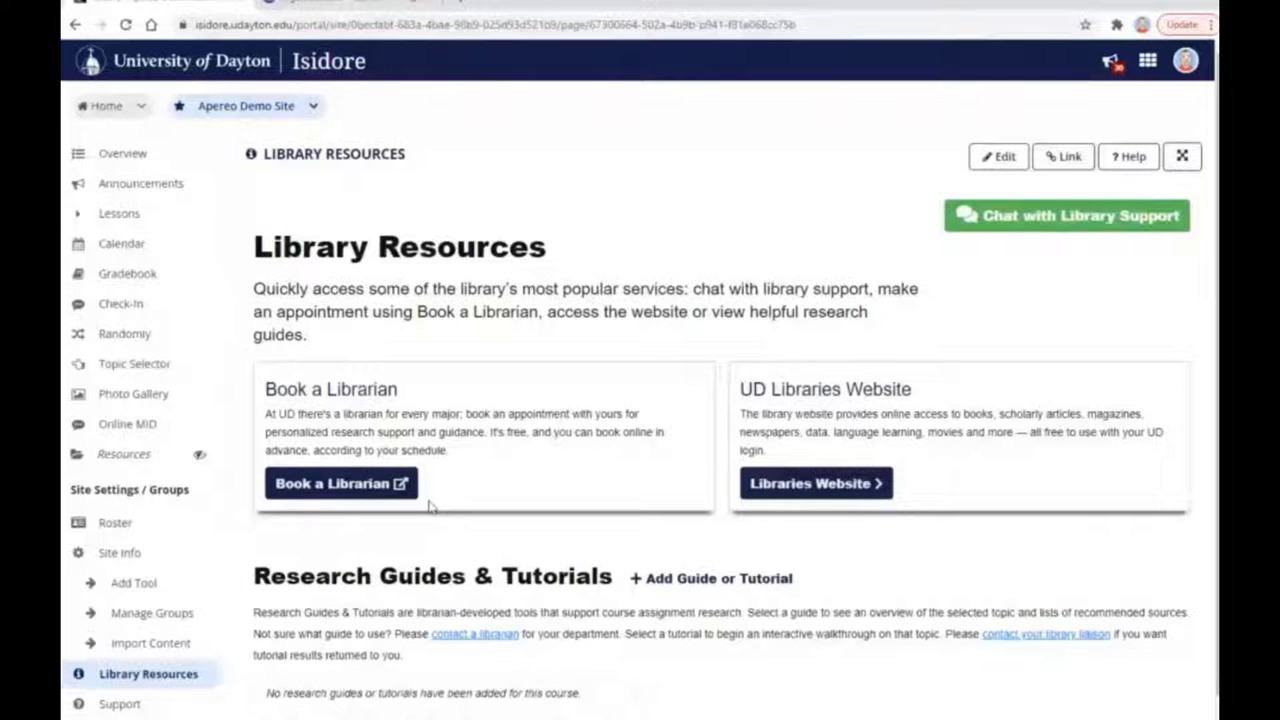
pyautogui.moveTo(628, 585)
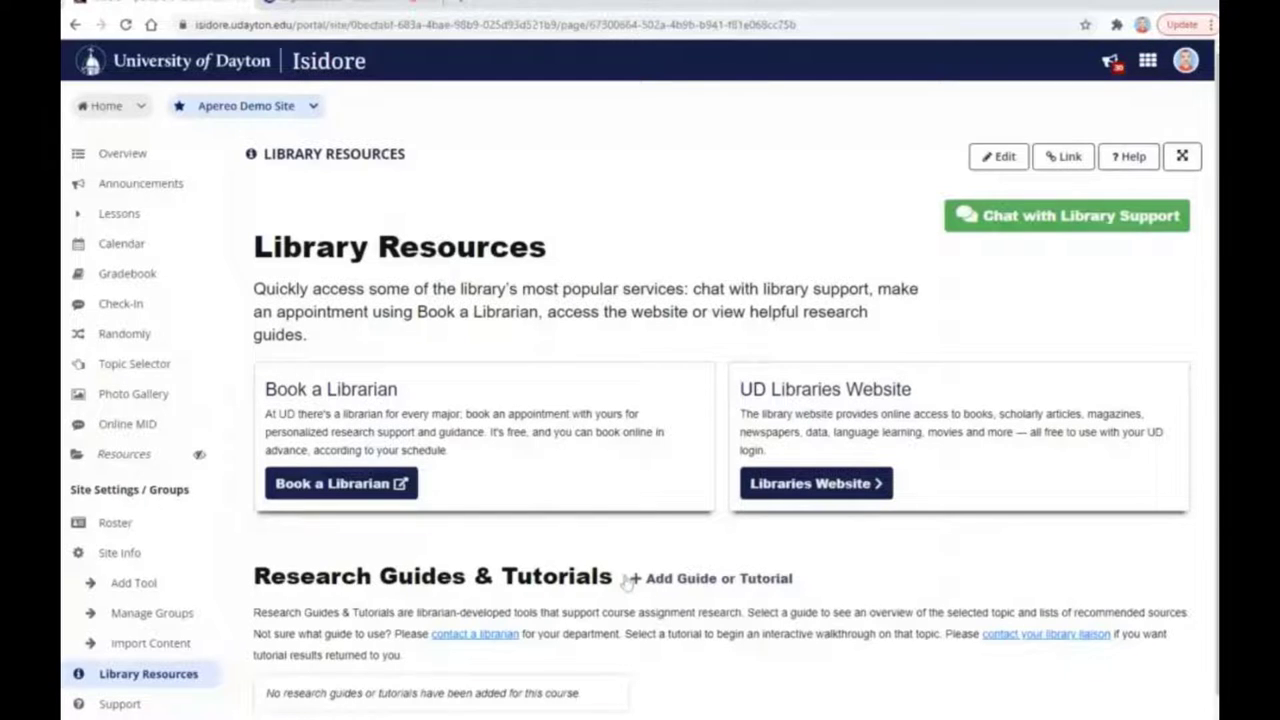
pyautogui.click(100, 105)
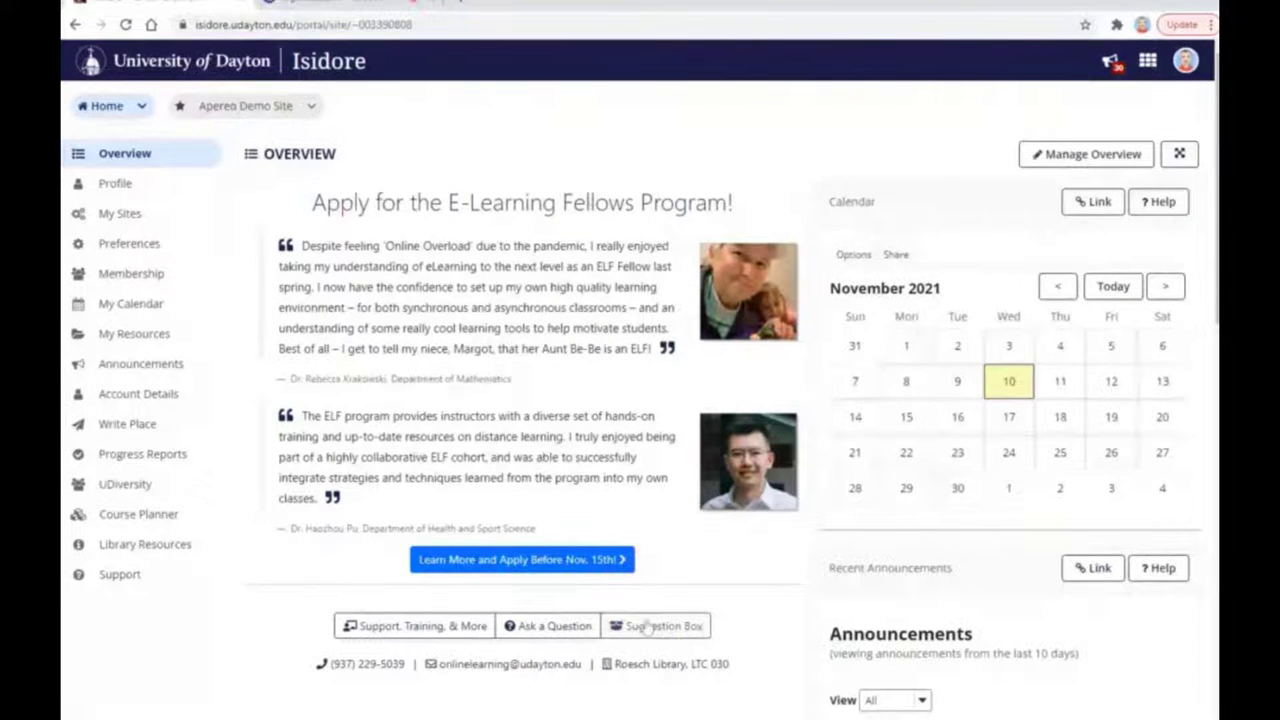
# Open and cancel the Ask a Question form, then open UDiversity
pyautogui.click(656, 625)
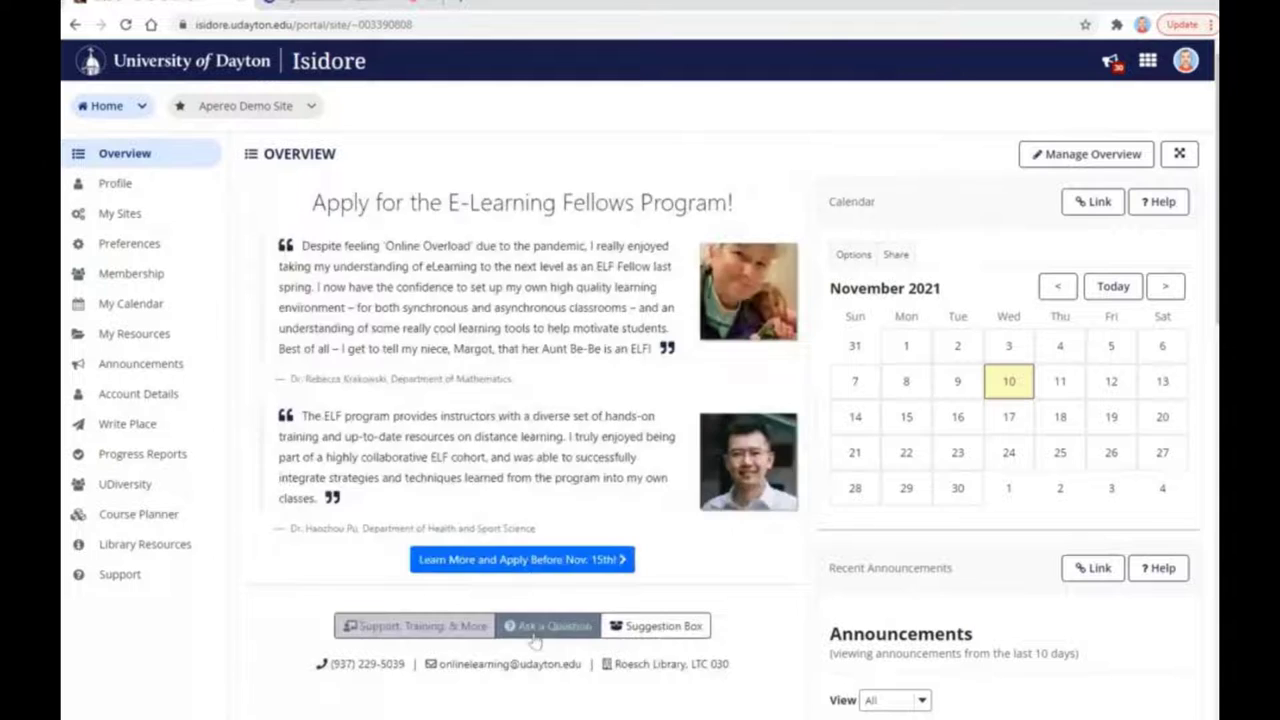
pyautogui.click(547, 625)
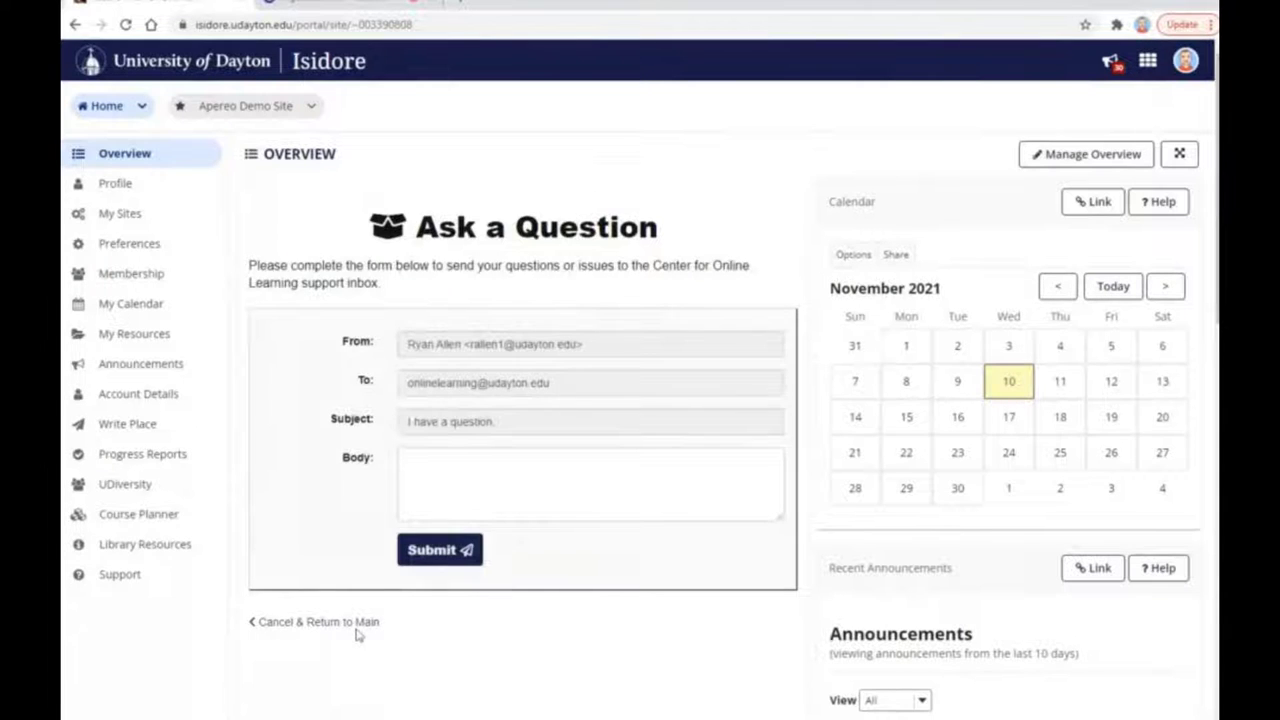
pyautogui.click(318, 621)
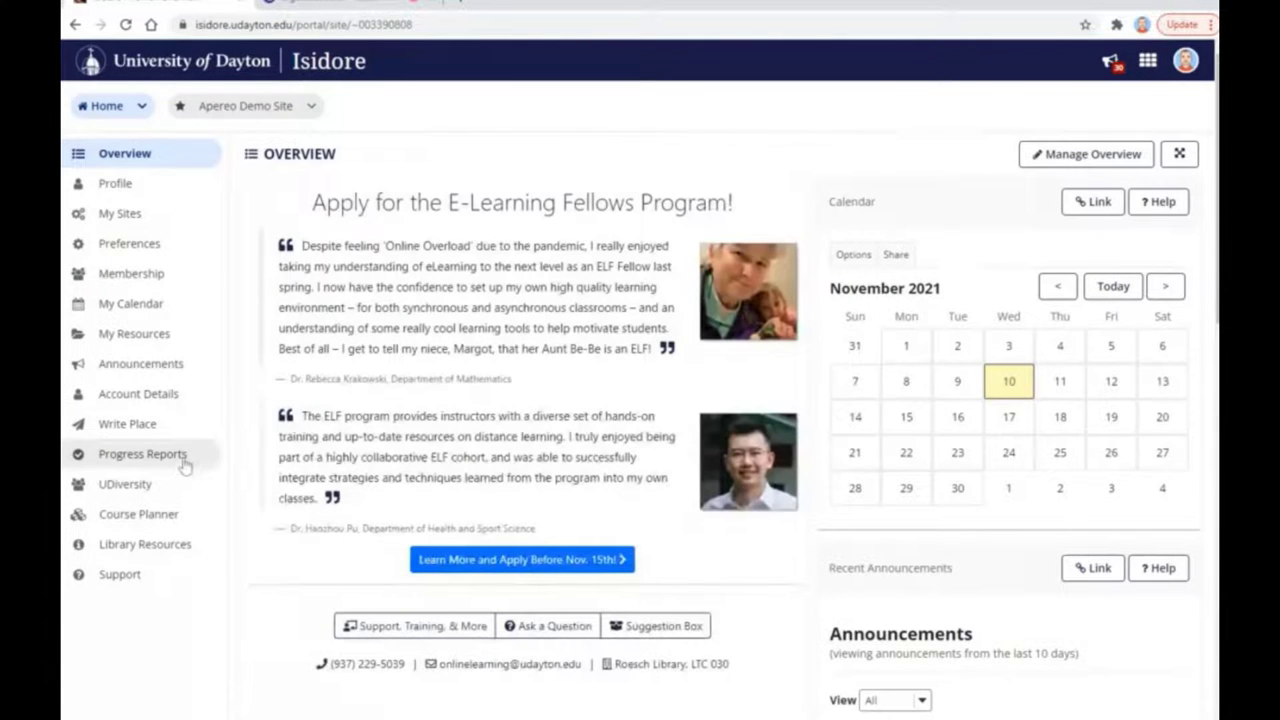
pyautogui.click(127, 484)
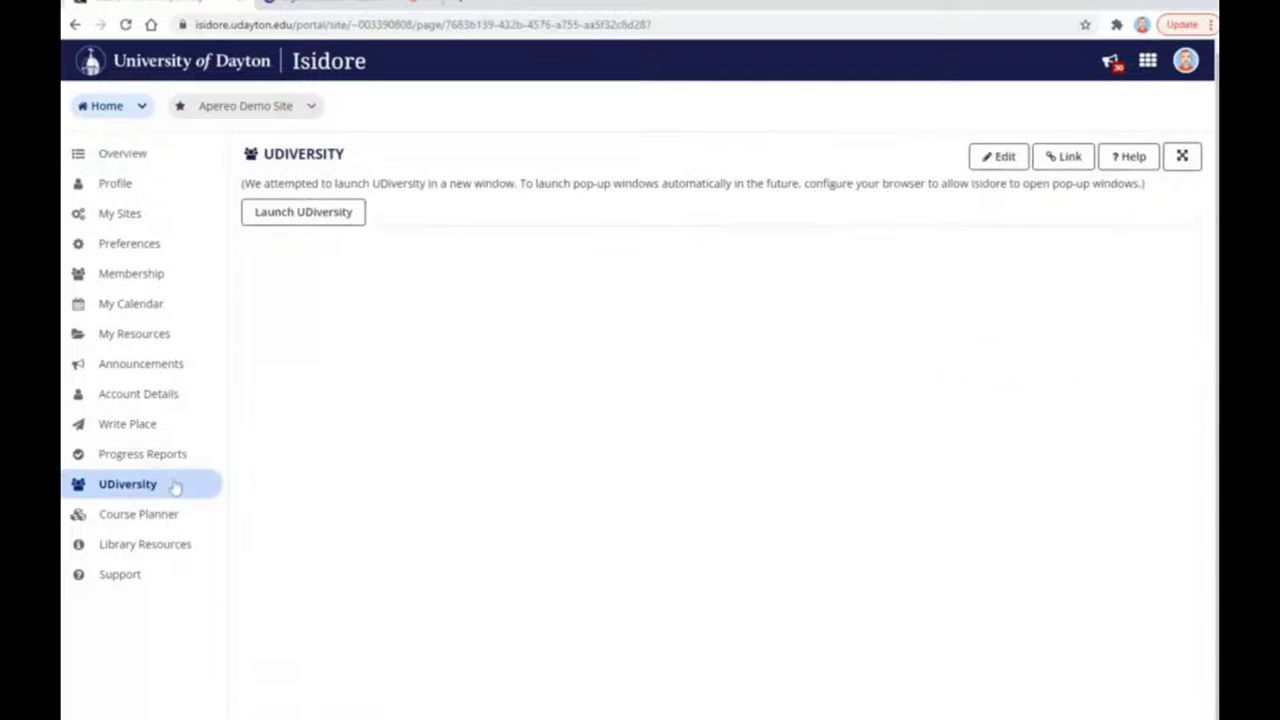
# Launch UDiversity, scroll through the post-training quiz, and return to the Isidore tab
pyautogui.click(303, 211)
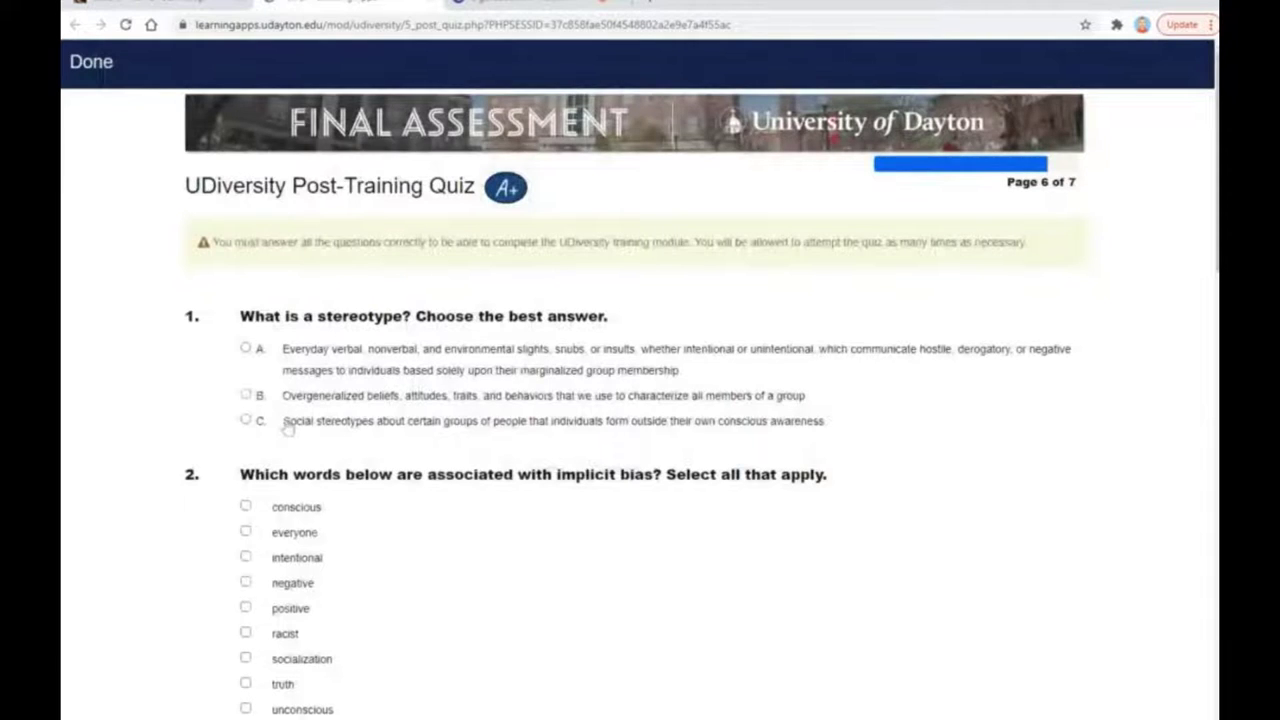
pyautogui.scroll(-3)
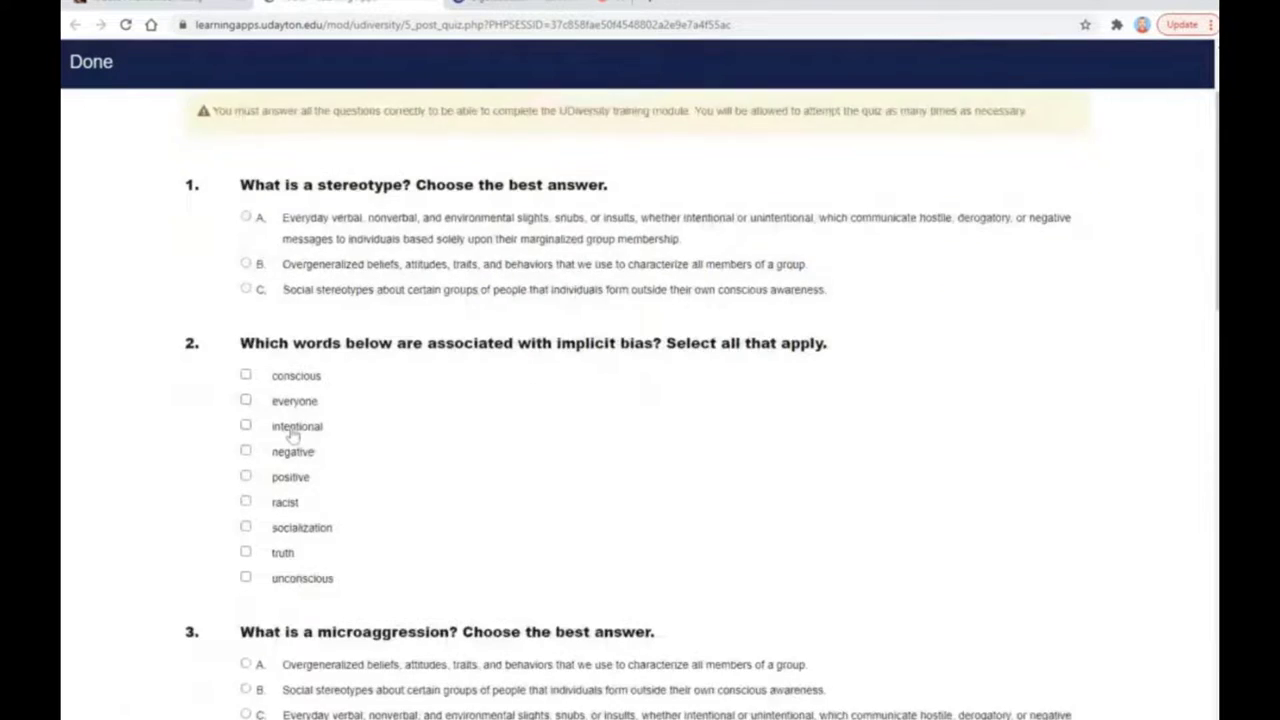
pyautogui.scroll(-3)
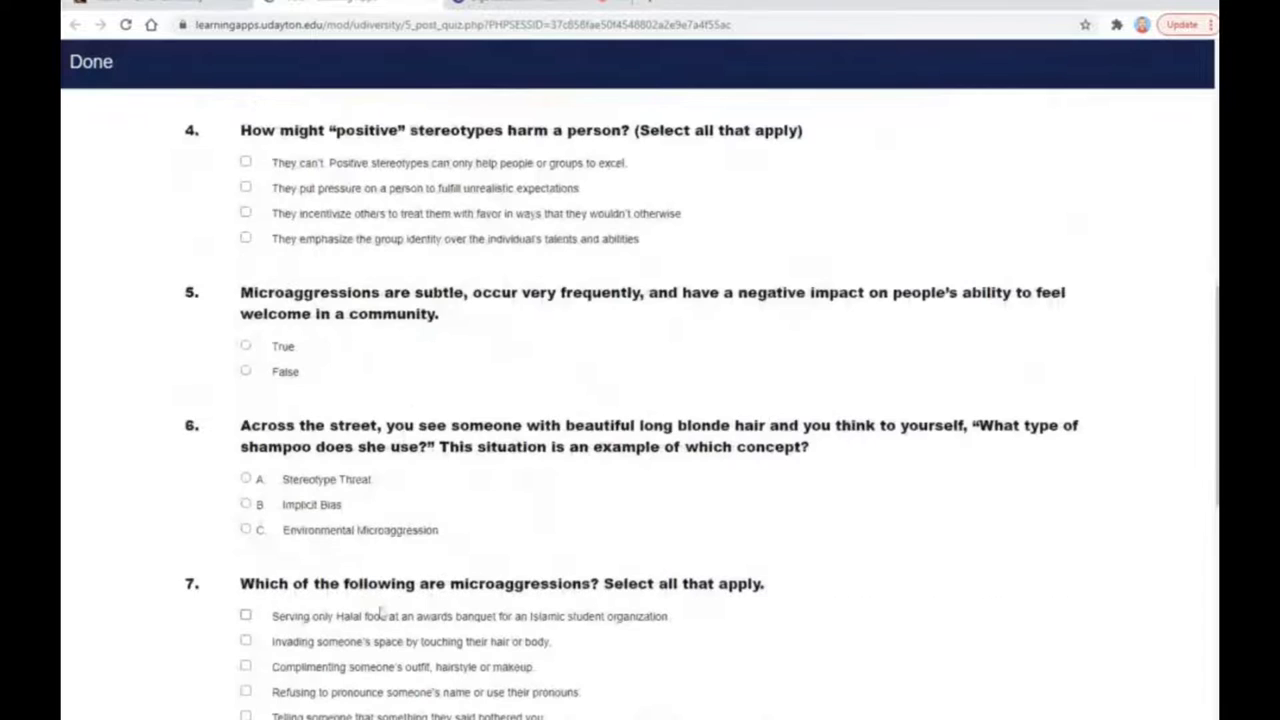
pyautogui.scroll(-3)
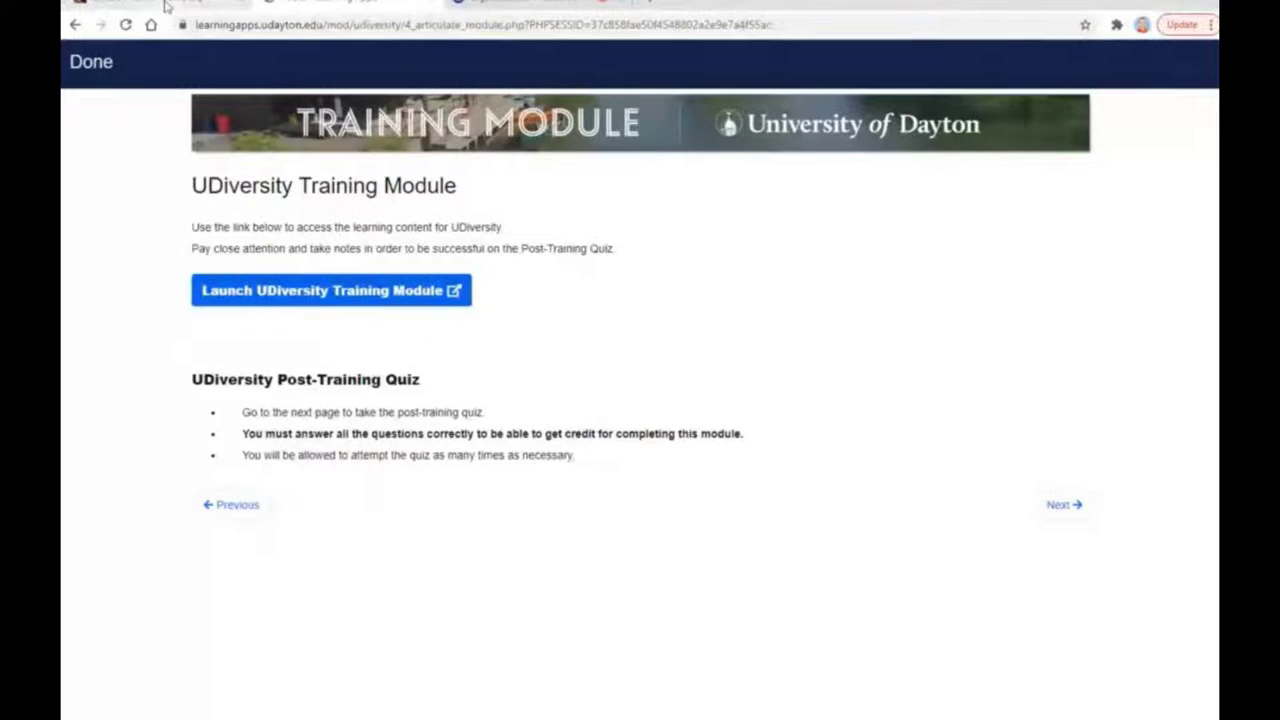
pyautogui.click(90, 61)
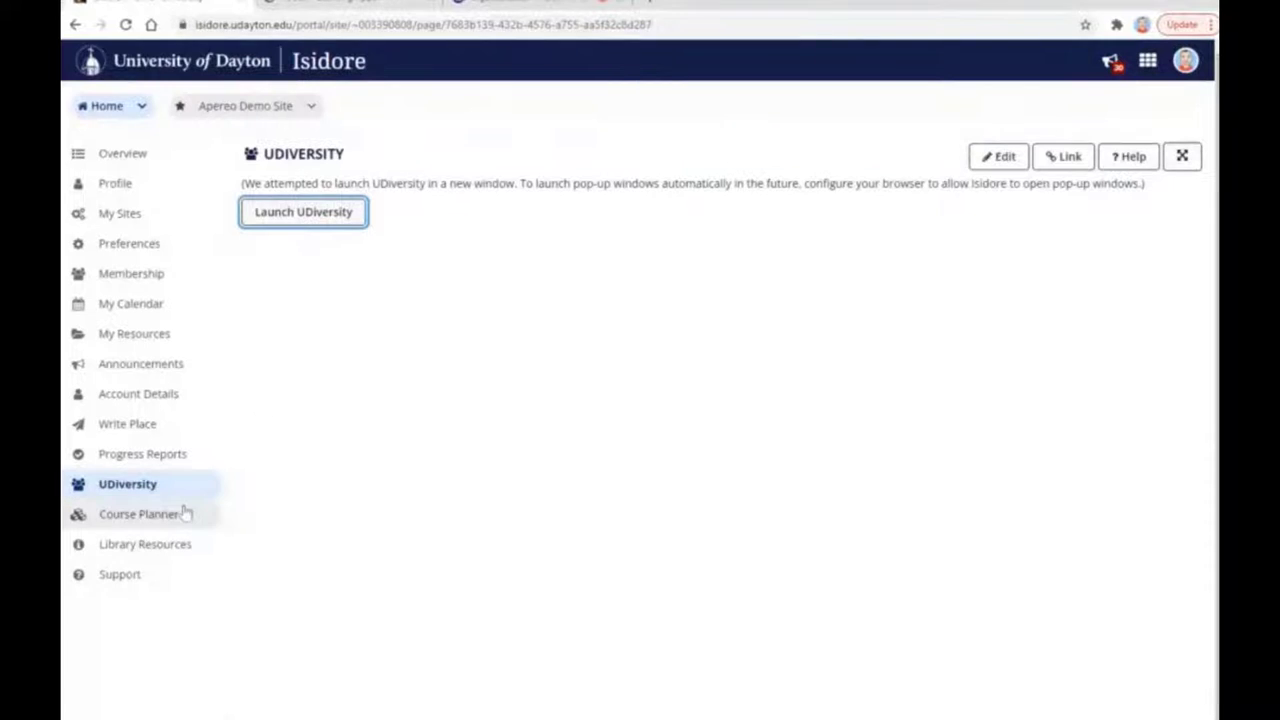
# Launch Course Planner and save a new Spring 2022 plan titled 'BIO 151'
pyautogui.click(141, 513)
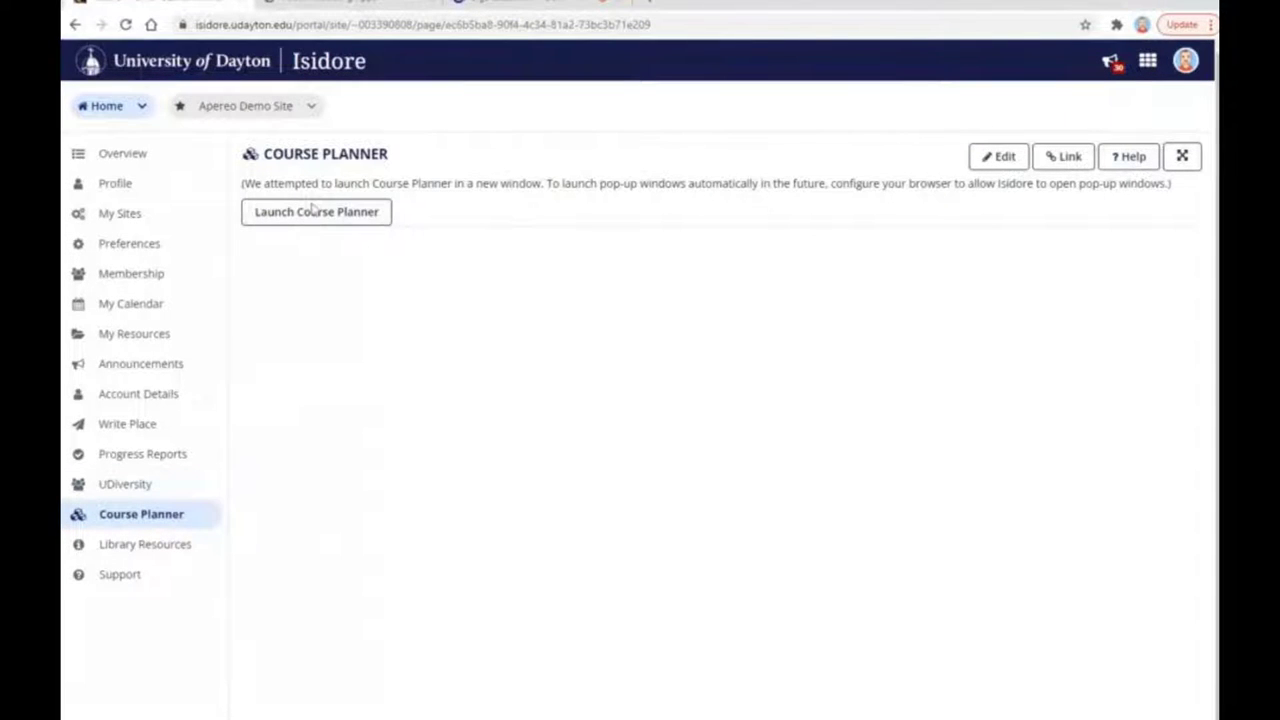
pyautogui.click(316, 211)
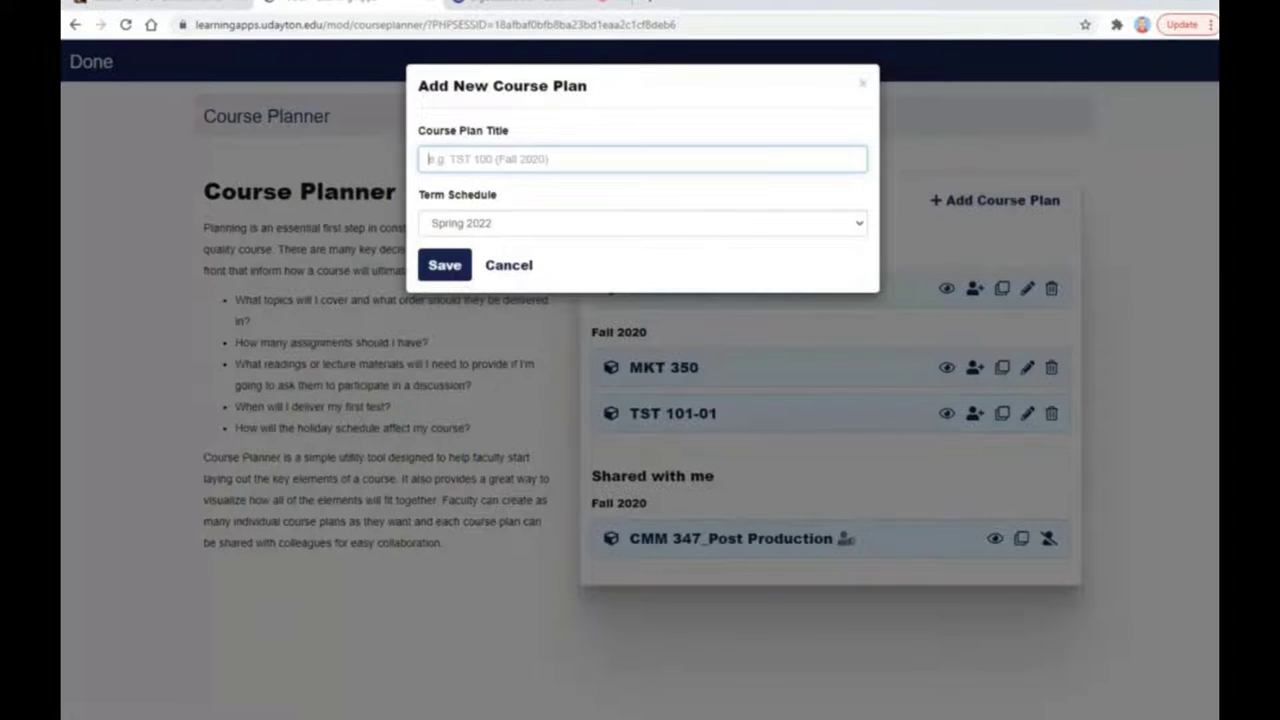
pyautogui.write('BIO 151')
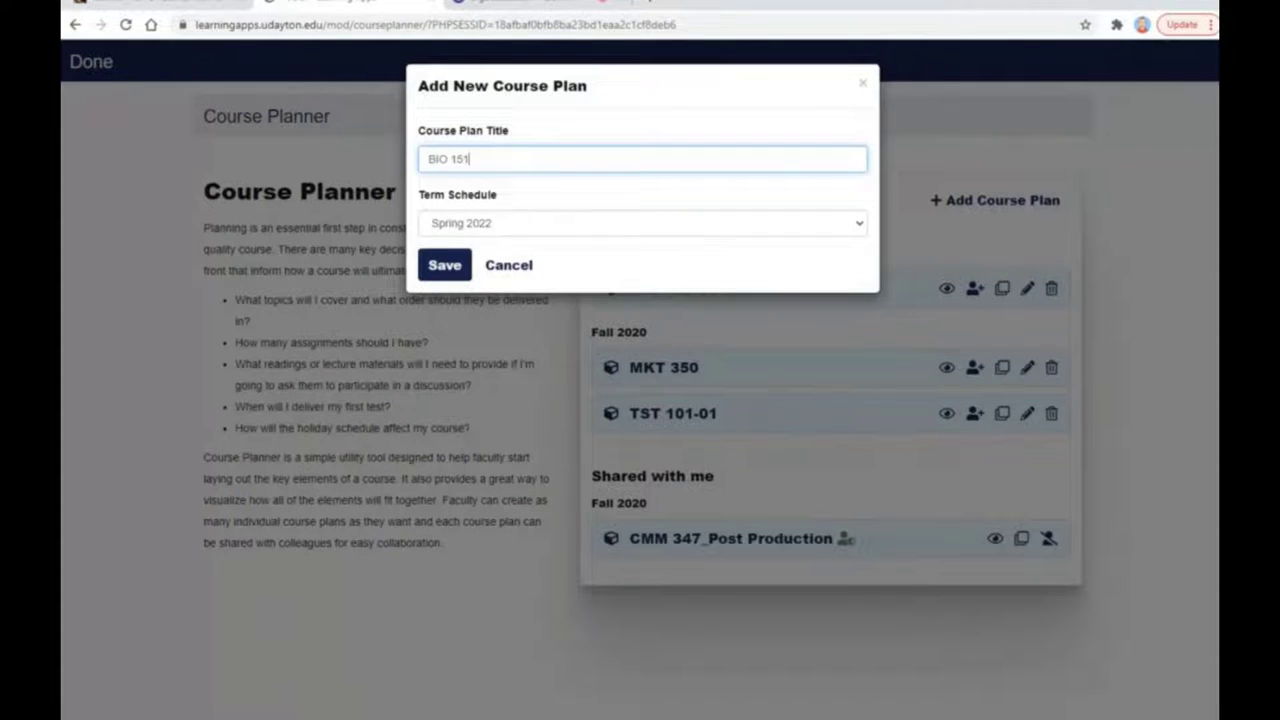
pyautogui.click(444, 265)
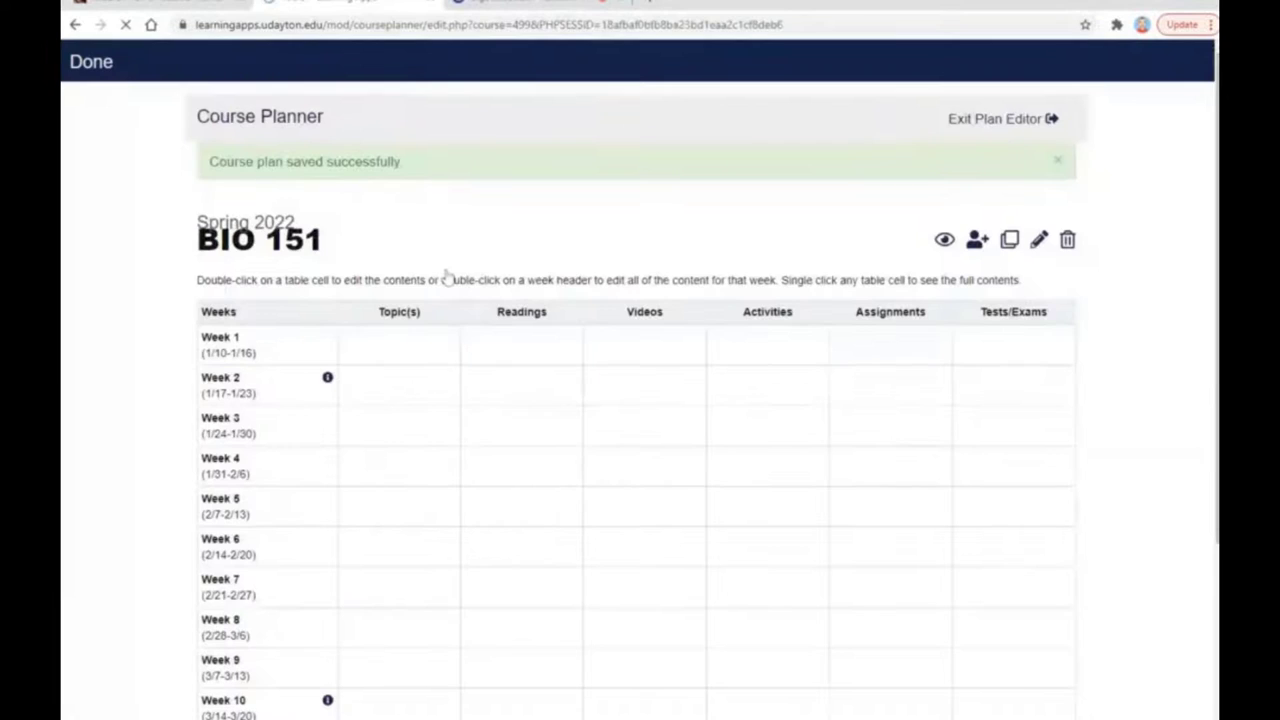
# Enter and save placeholder text in the Week 2 Topic(s) and Videos cells
pyautogui.click(398, 389)
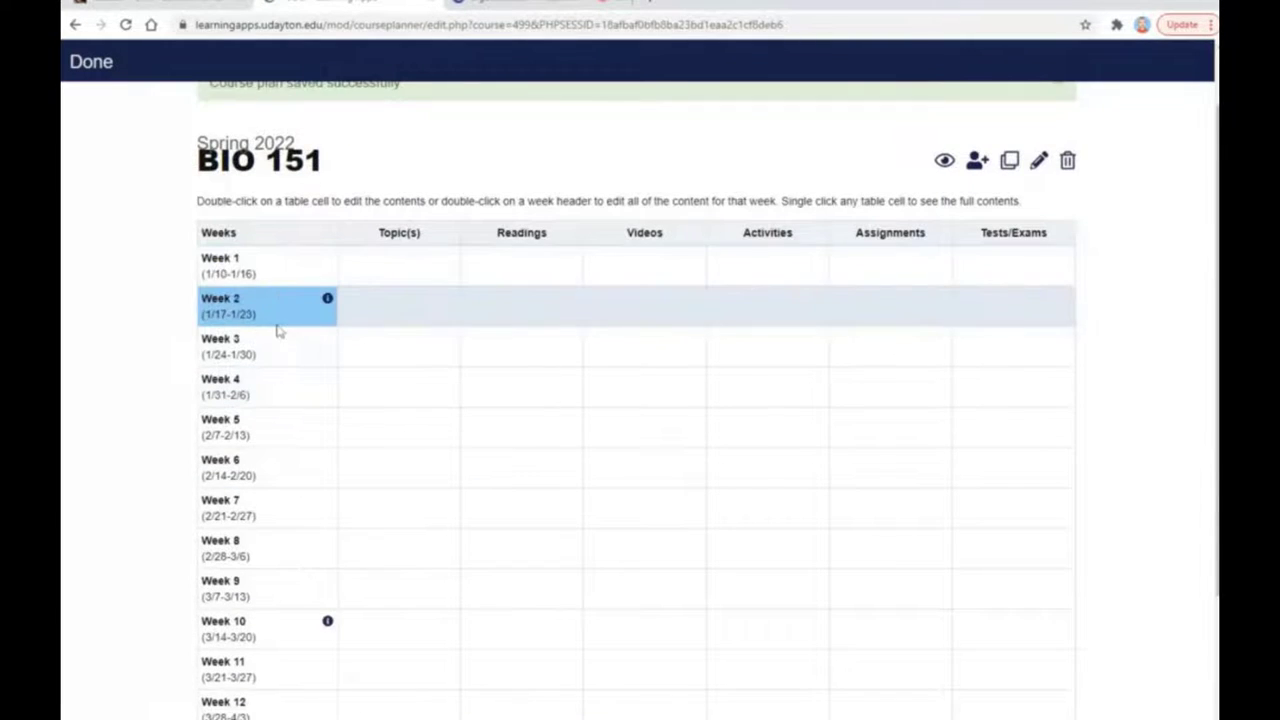
pyautogui.click(265, 629)
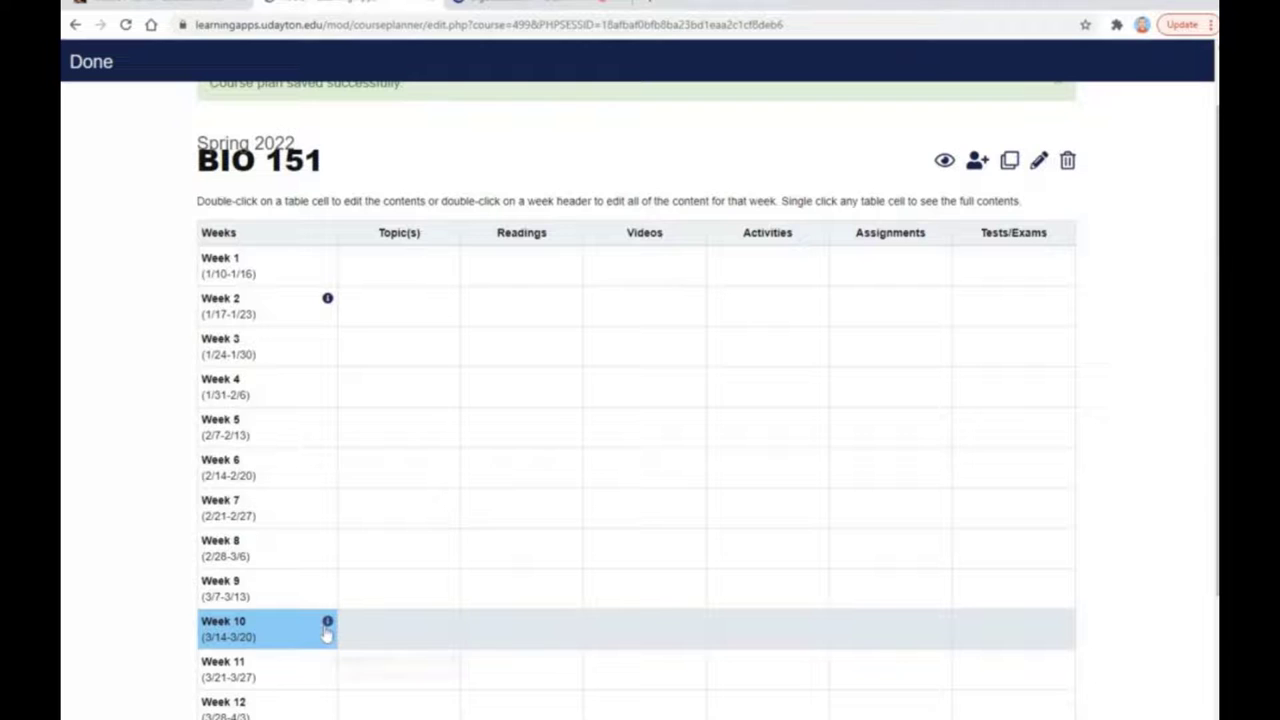
pyautogui.click(398, 346)
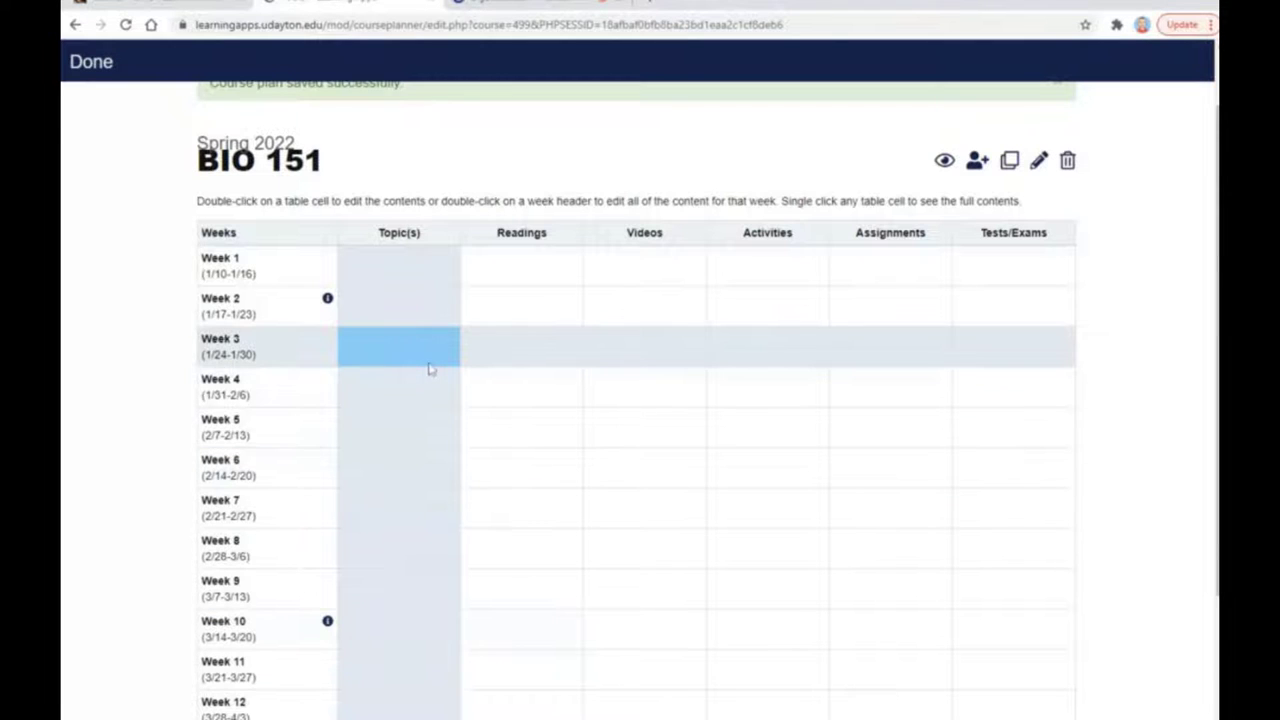
pyautogui.doubleClick(398, 290)
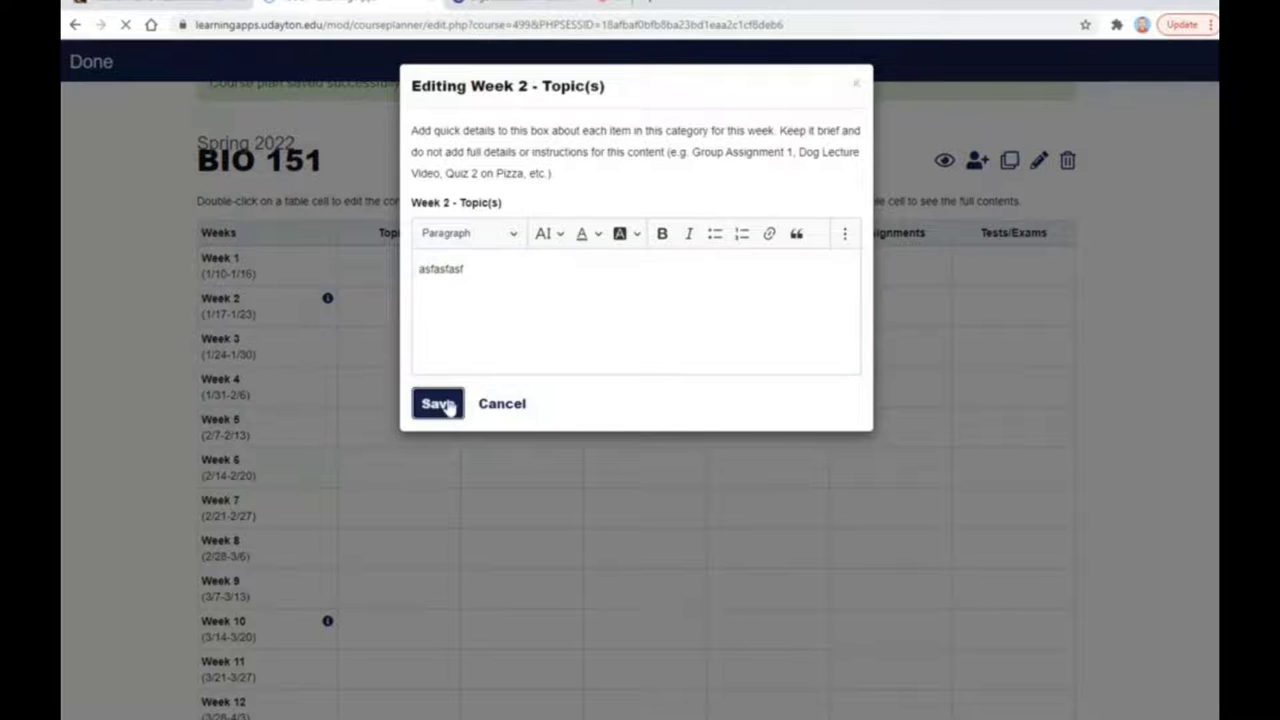
pyautogui.click(437, 403)
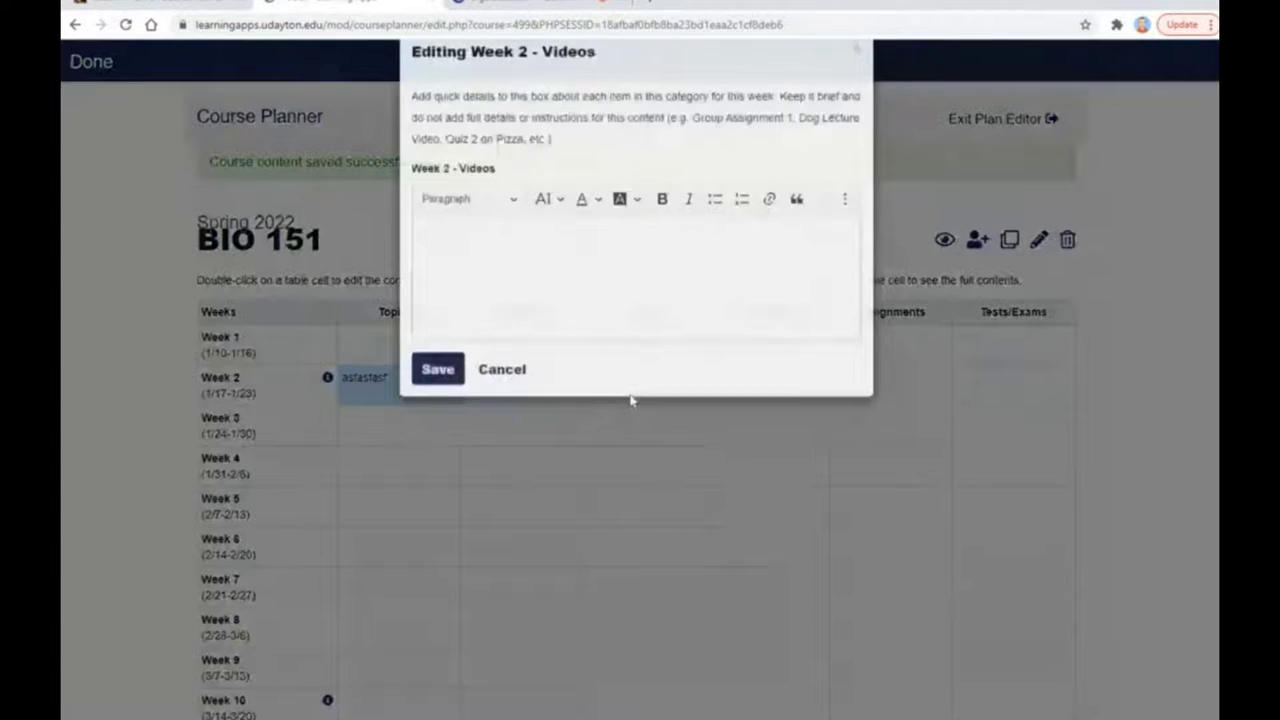
pyautogui.click(437, 369)
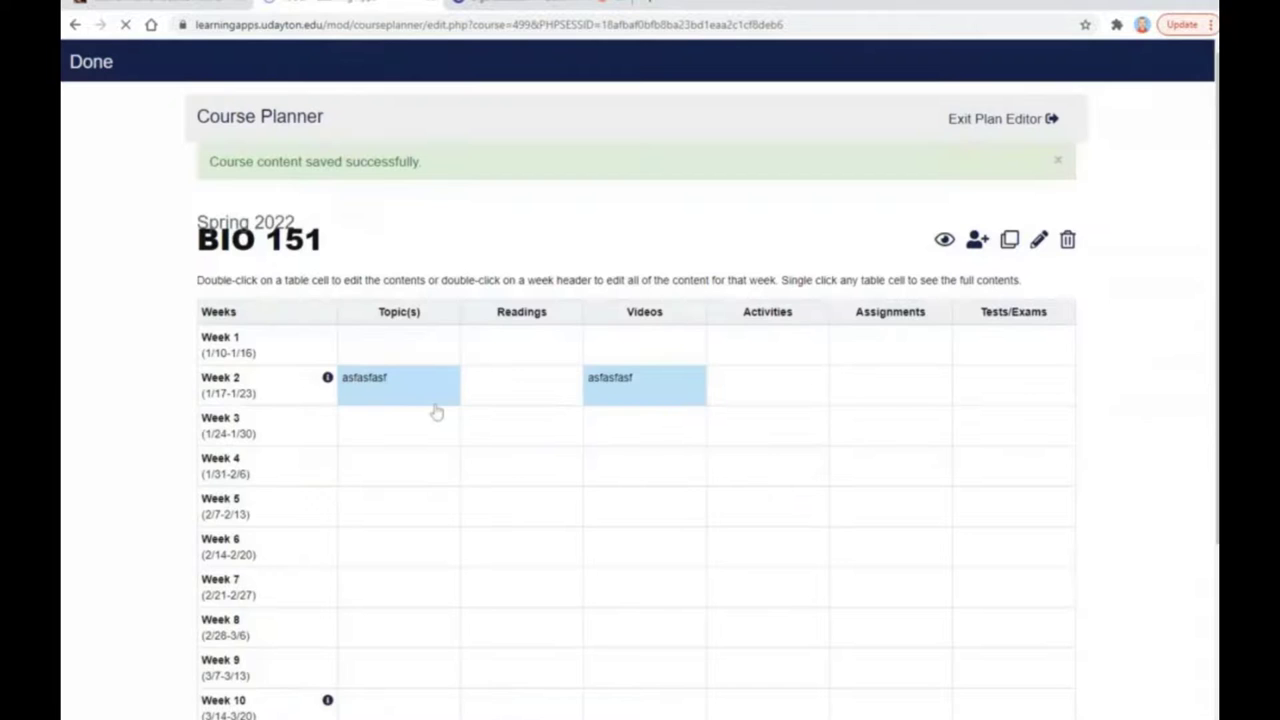
pyautogui.click(889, 344)
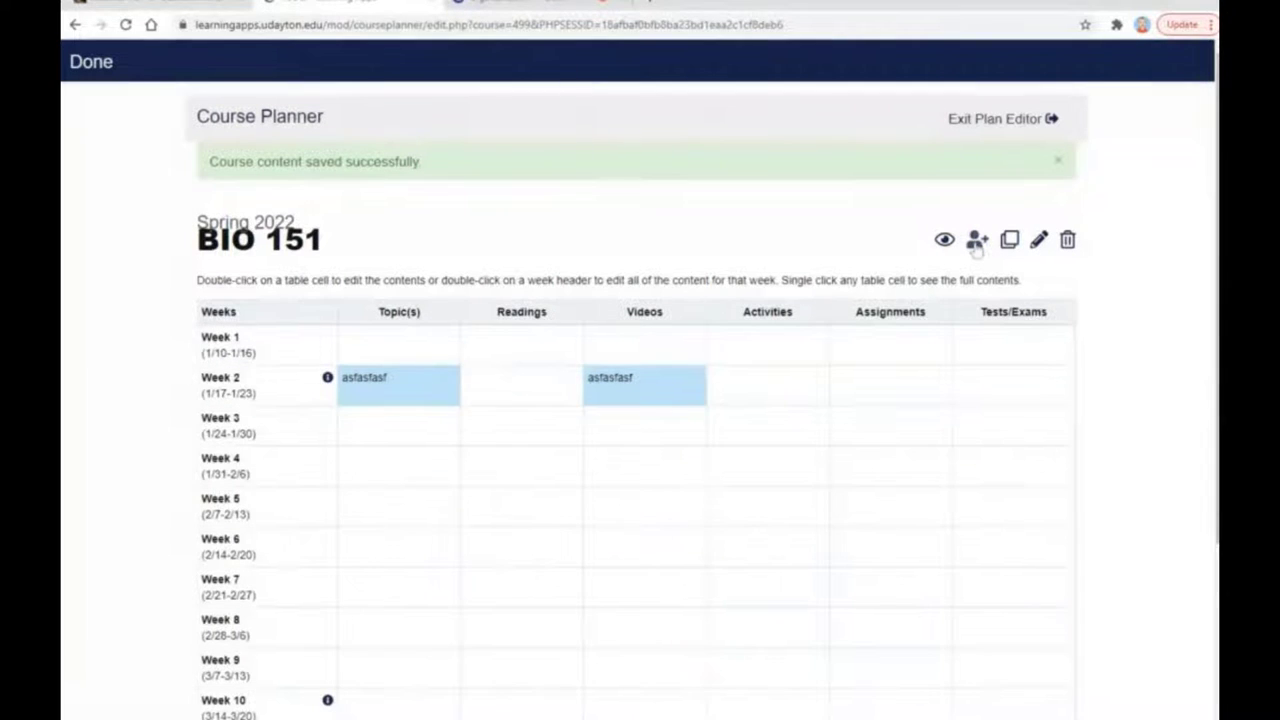
pyautogui.click(975, 240)
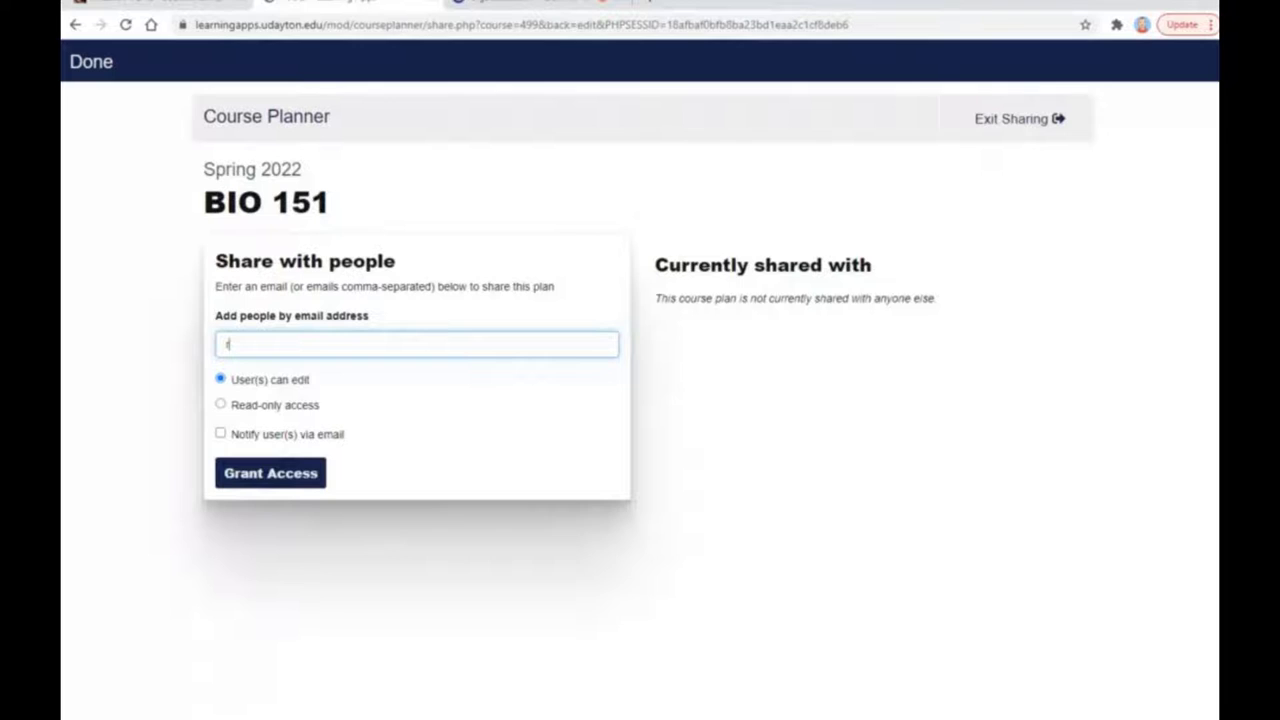
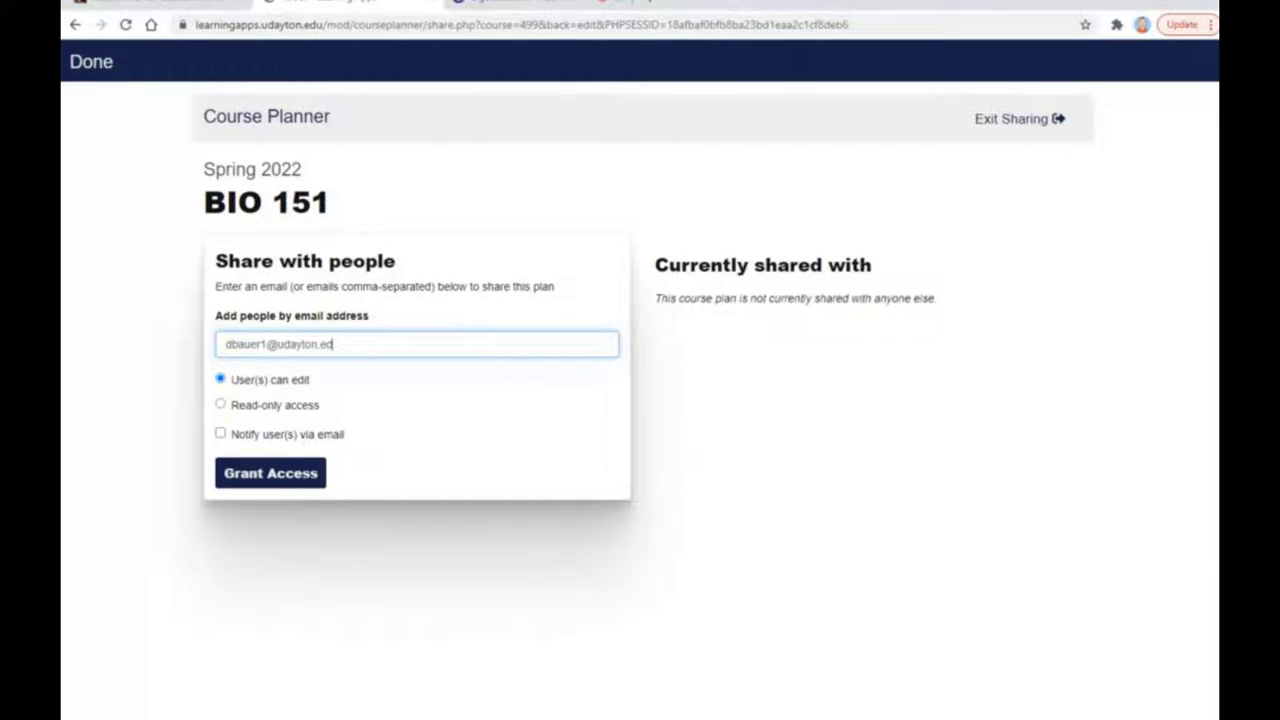
pyautogui.click(270, 472)
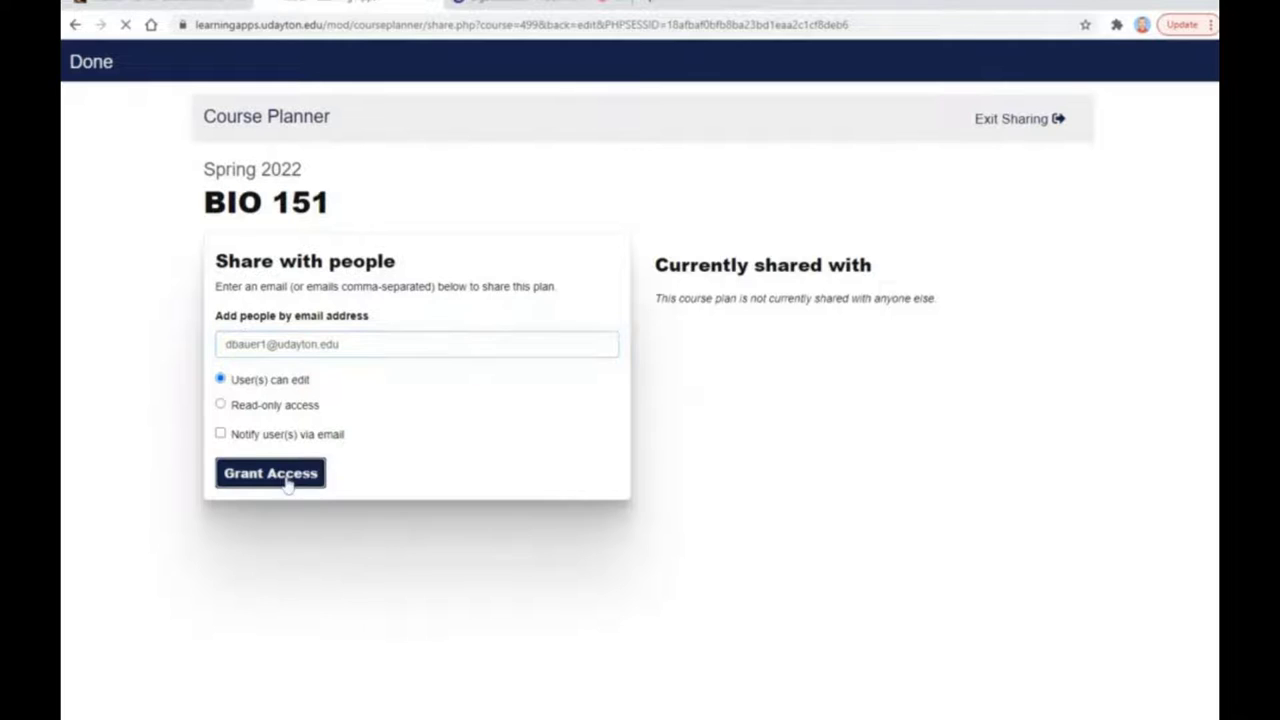
pyautogui.click(270, 473)
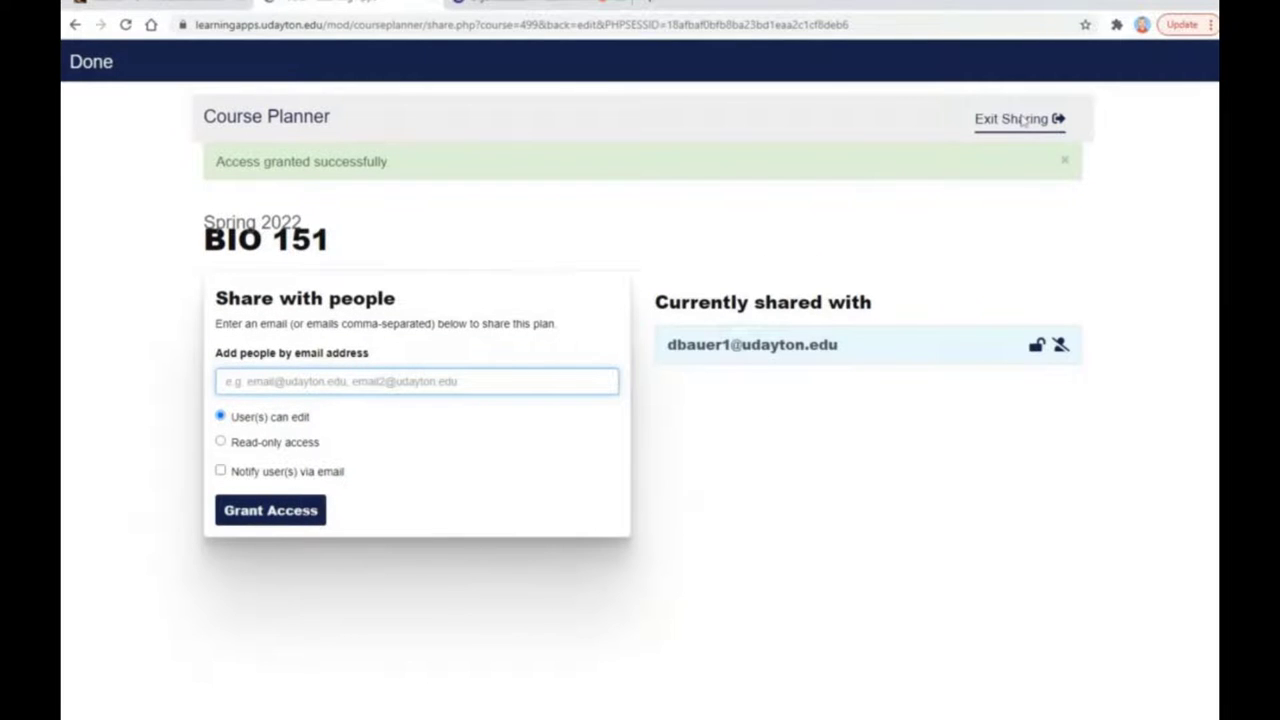
pyautogui.click(1018, 119)
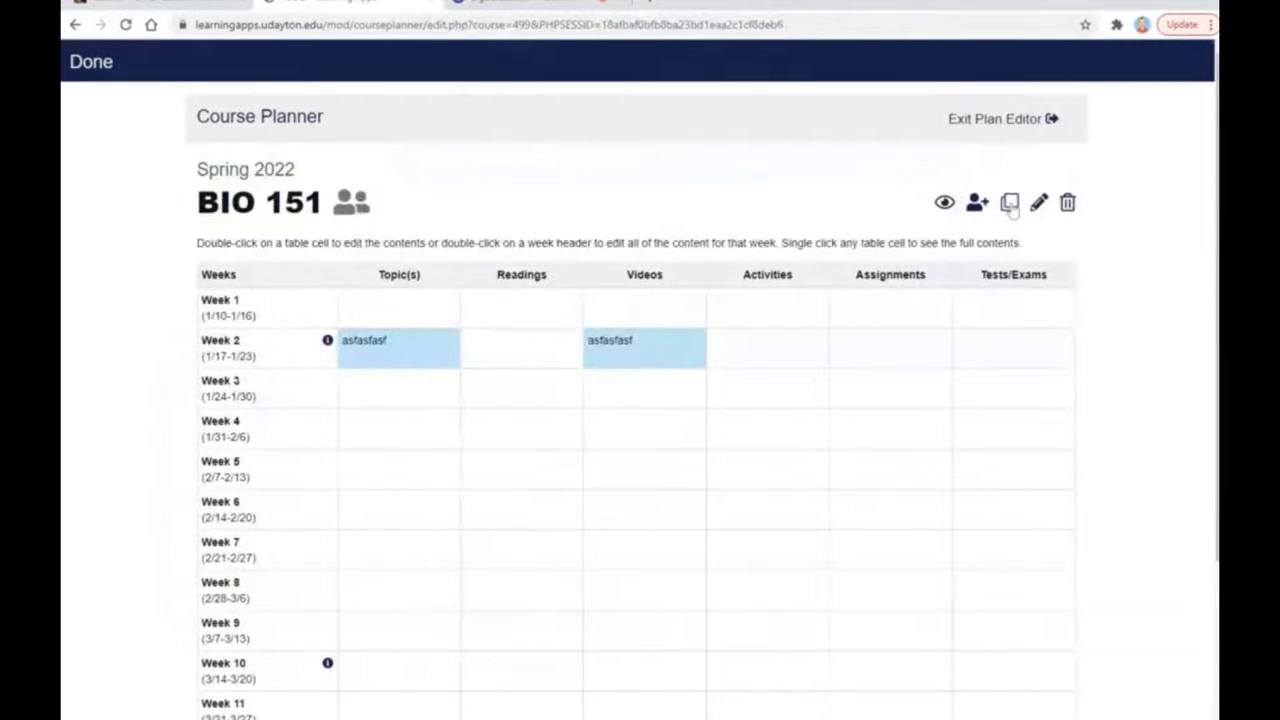
# Preview the BIO 151 plan's weeks, then close the planner with Done
pyautogui.click(944, 202)
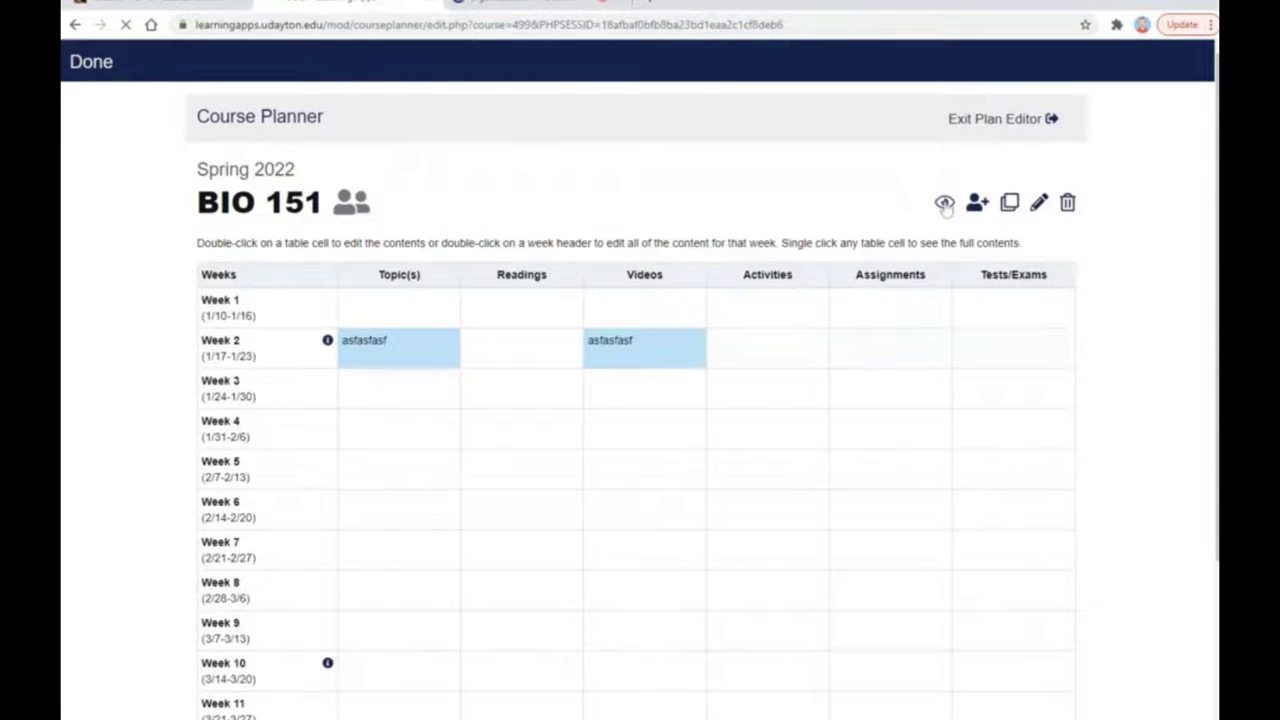
pyautogui.click(944, 202)
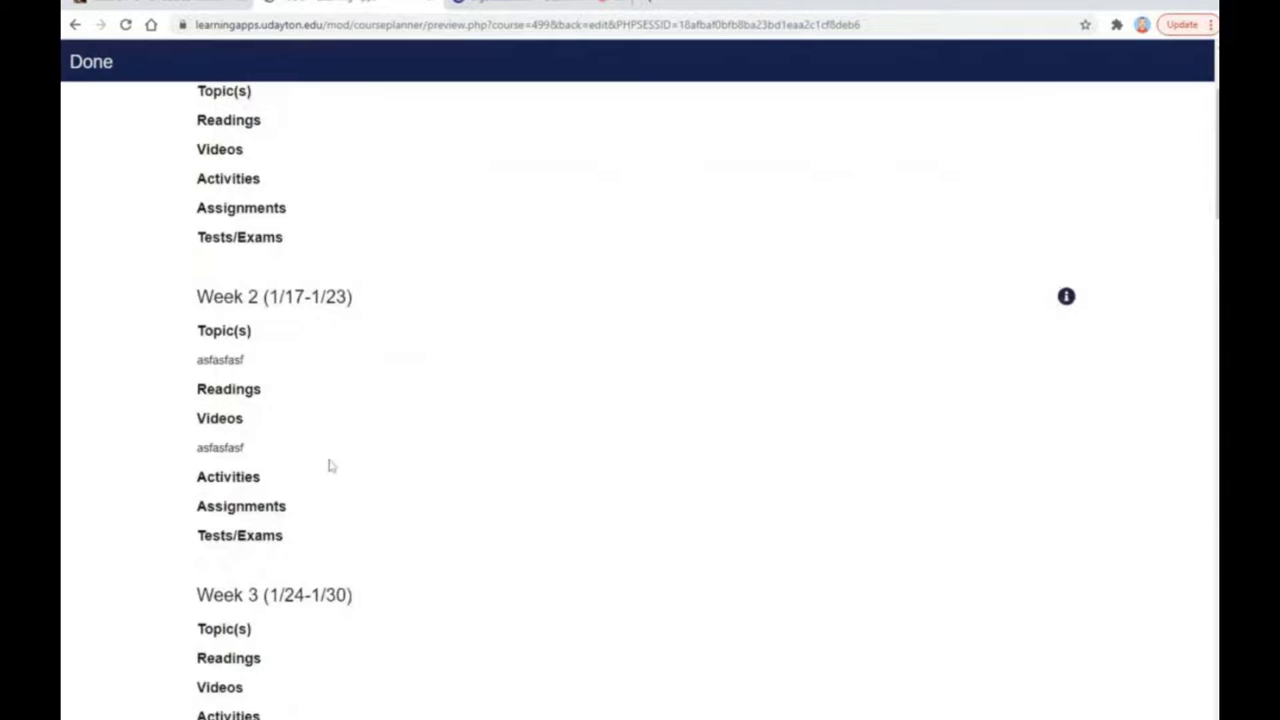
pyautogui.scroll(3)
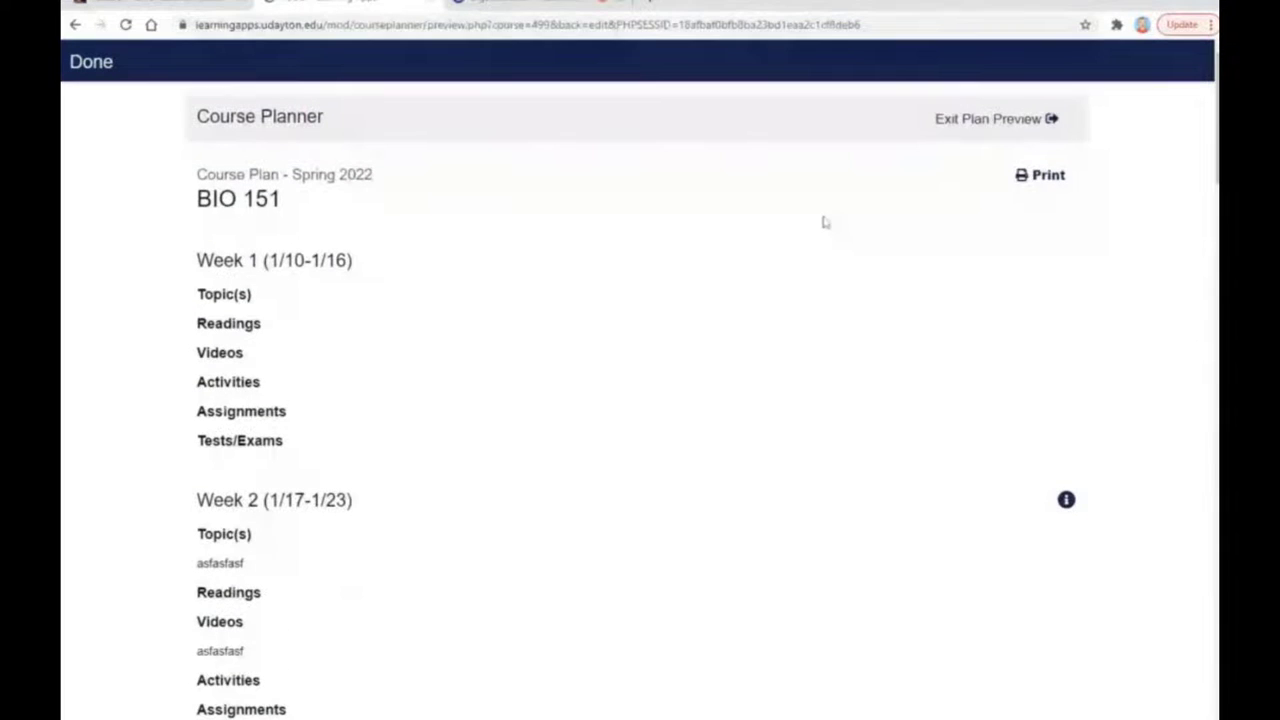
pyautogui.click(988, 118)
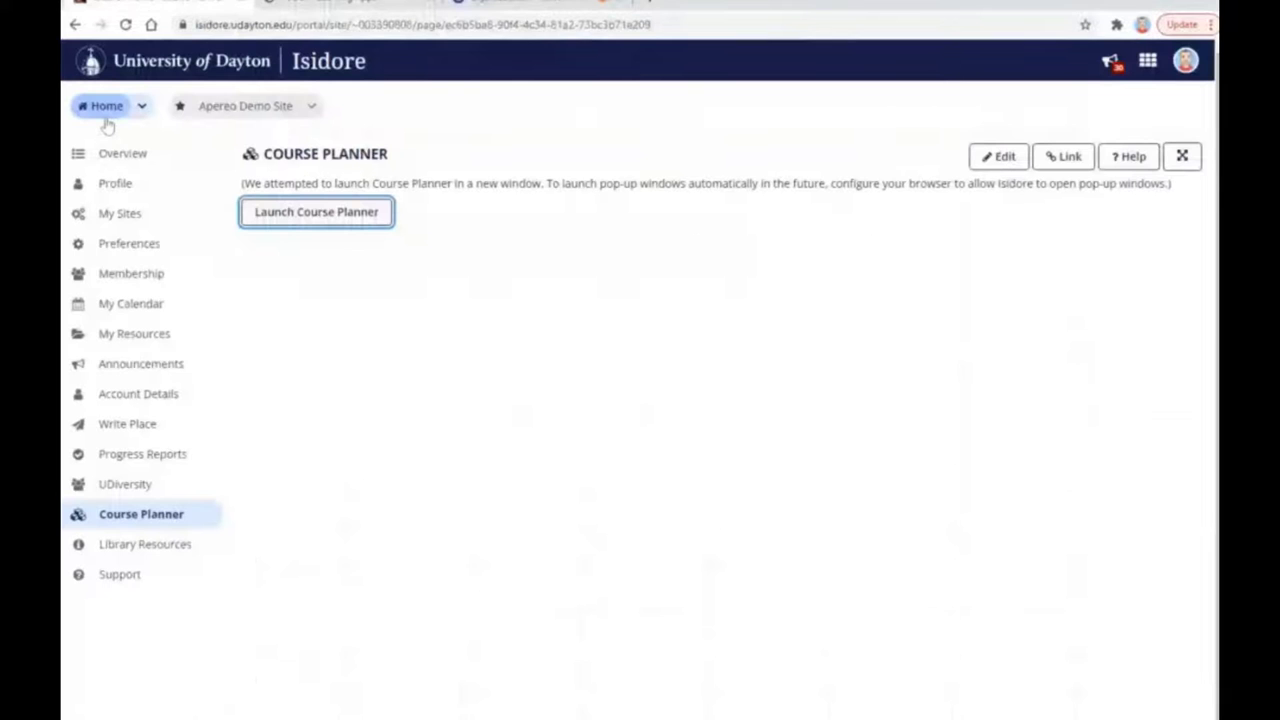
# Return to the Home site overview
pyautogui.click(122, 153)
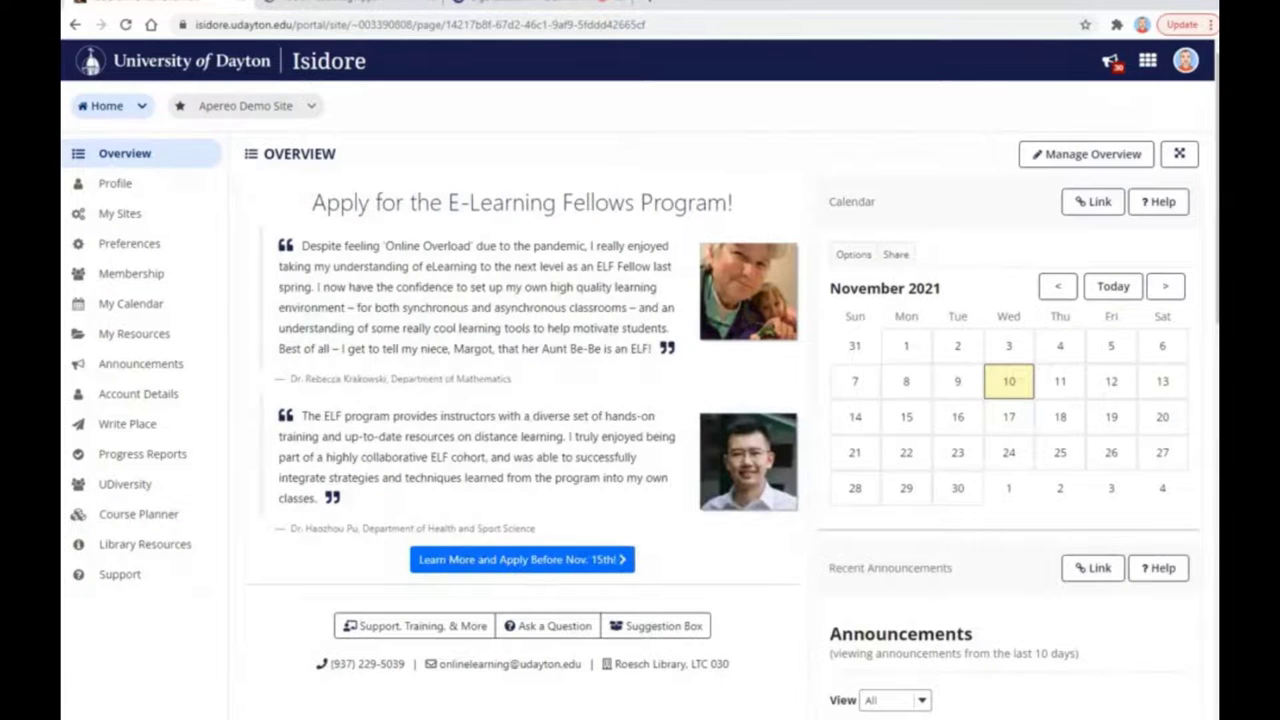
pyautogui.moveTo(337, 513)
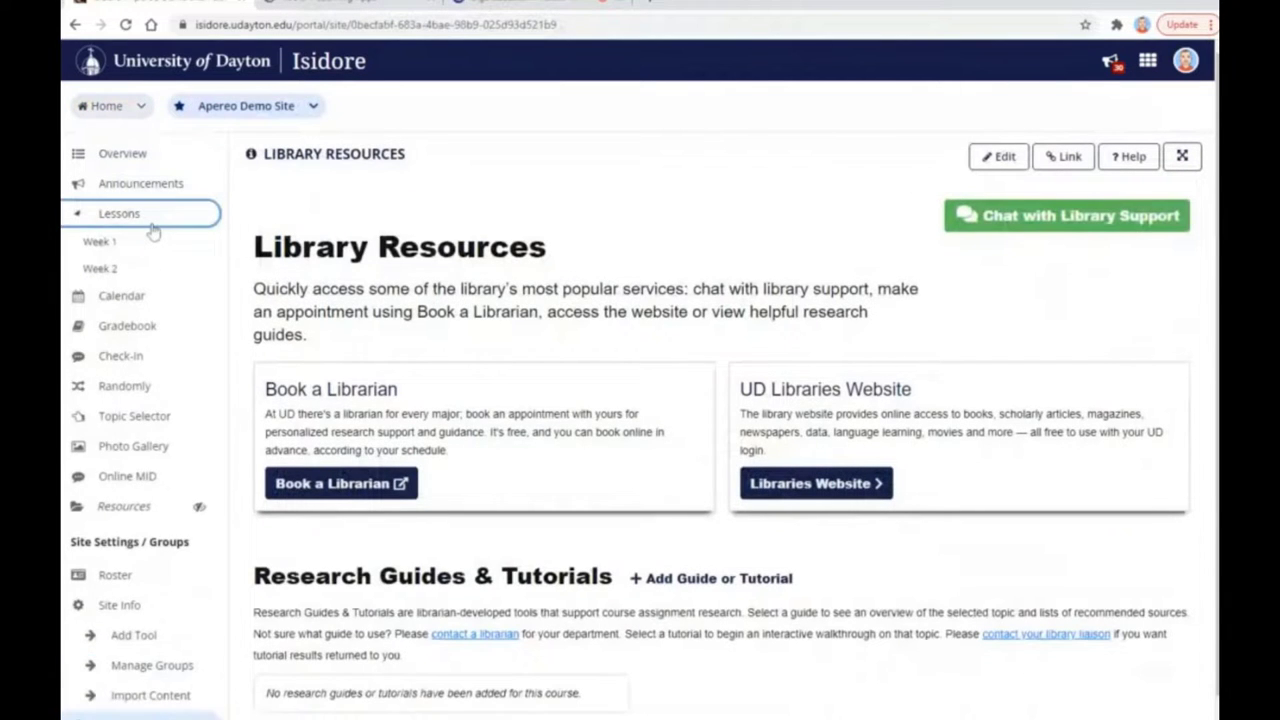
# Browse the Week 2 and Week 1 lessons, then return to the Apereo Demo Site overview
pyautogui.click(99, 268)
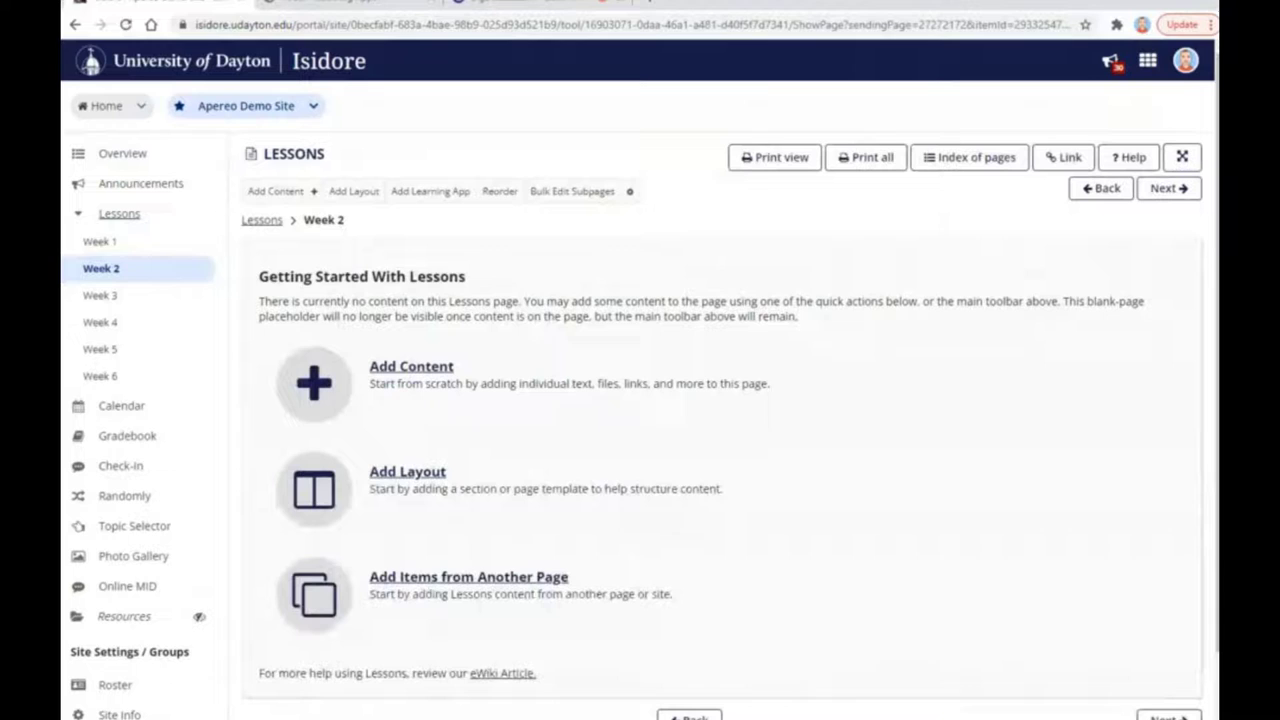
pyautogui.click(99, 241)
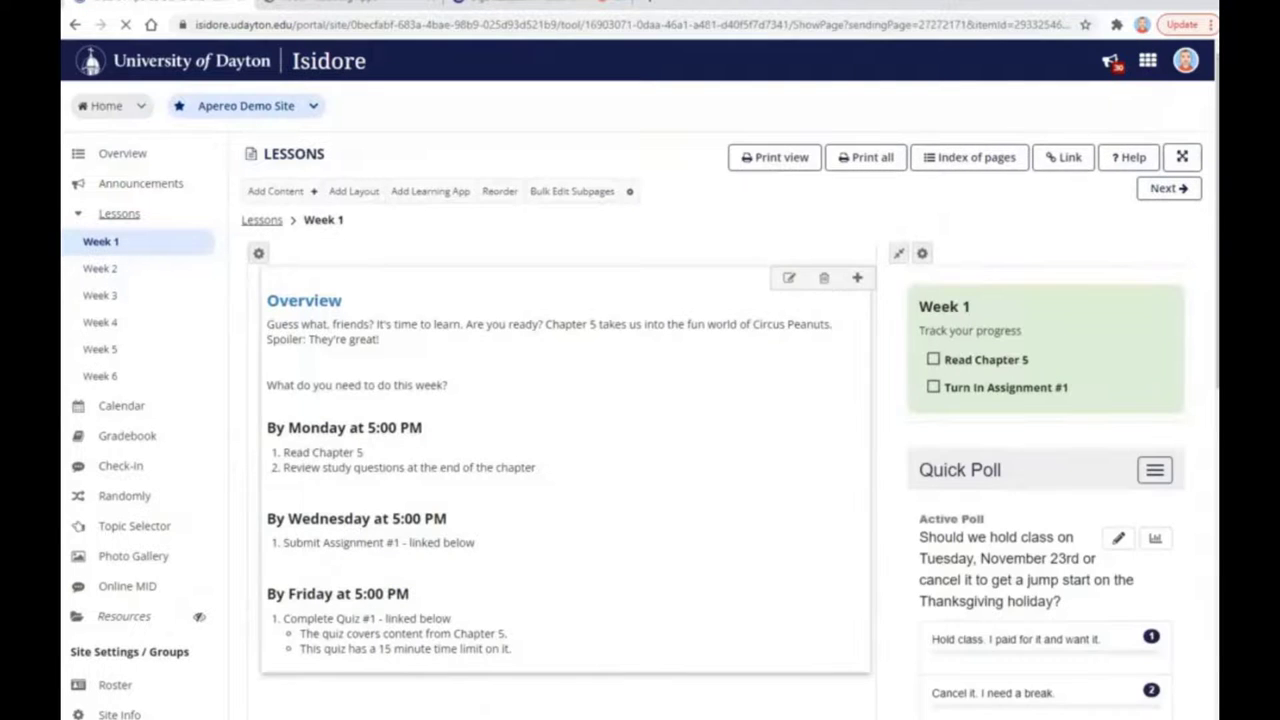
pyautogui.scroll(-3)
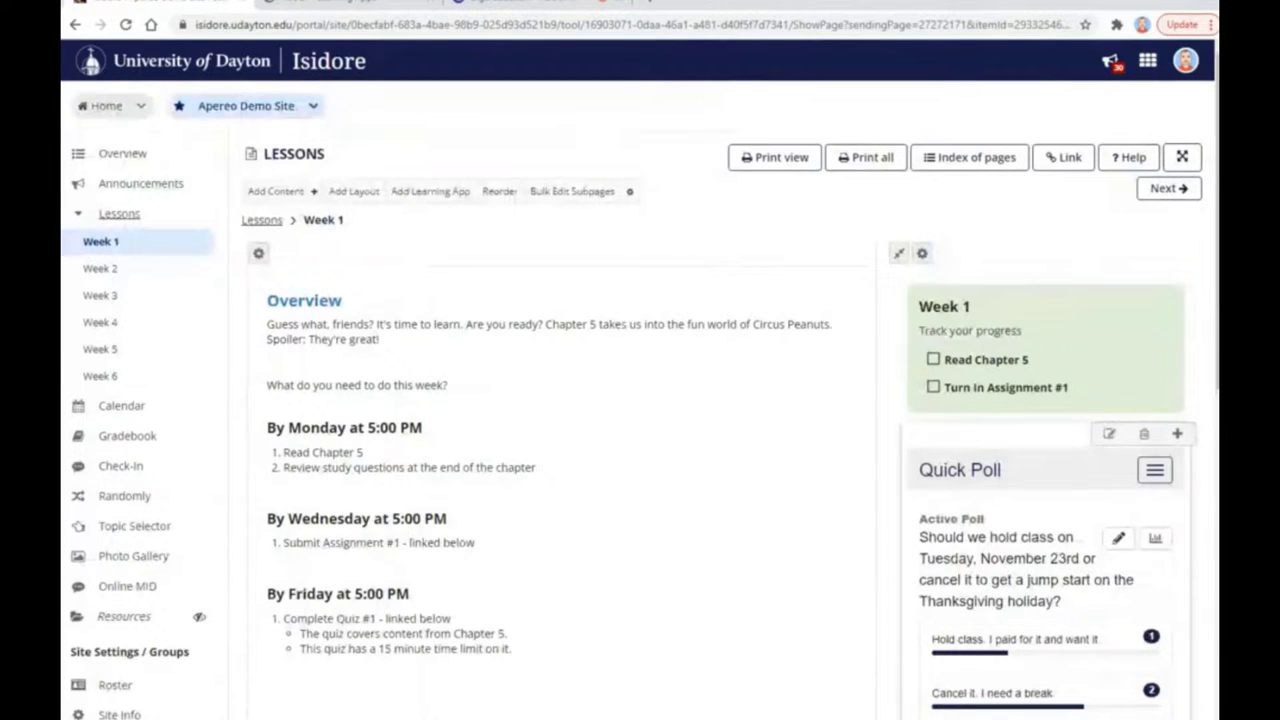
pyautogui.click(122, 153)
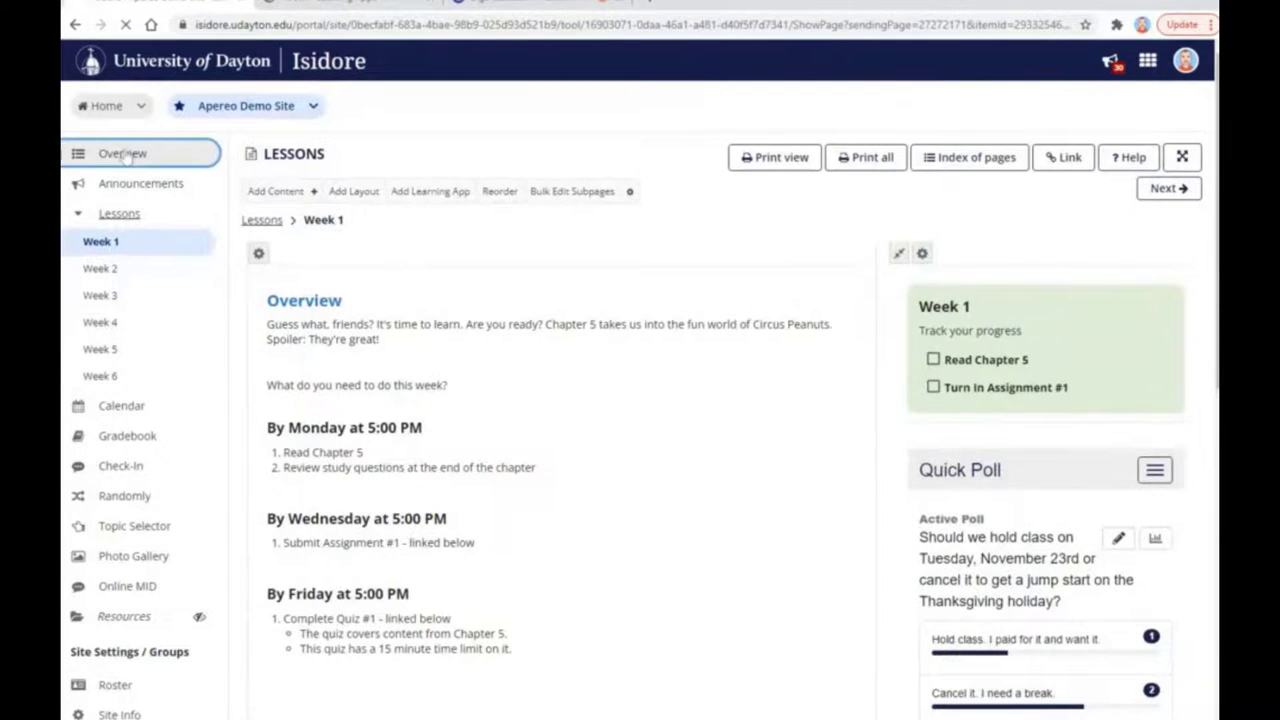
pyautogui.click(123, 153)
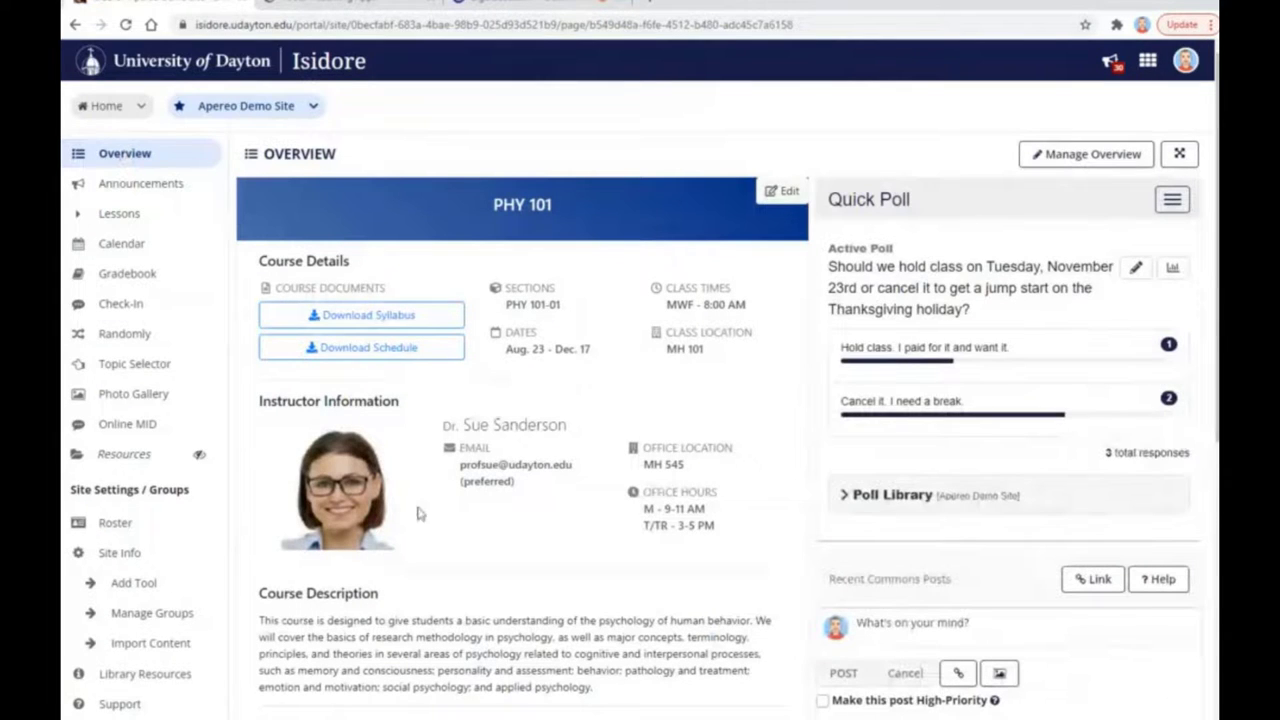
pyautogui.moveTo(435, 572)
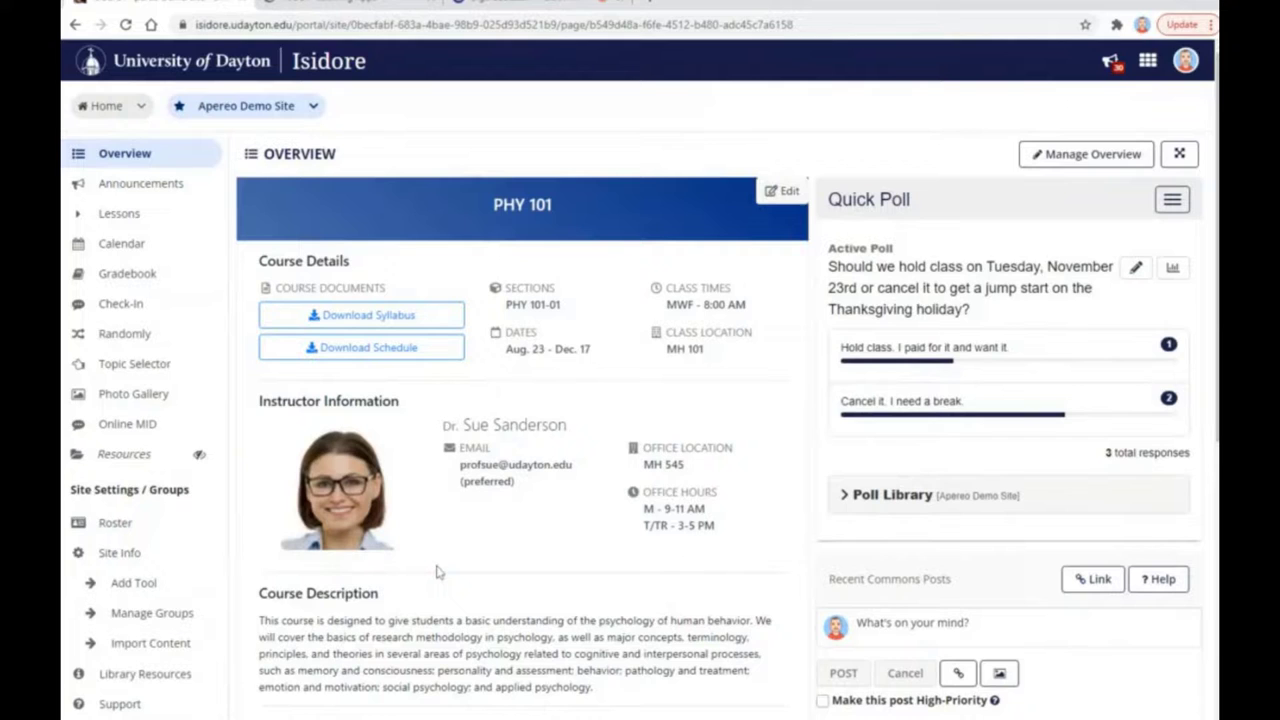